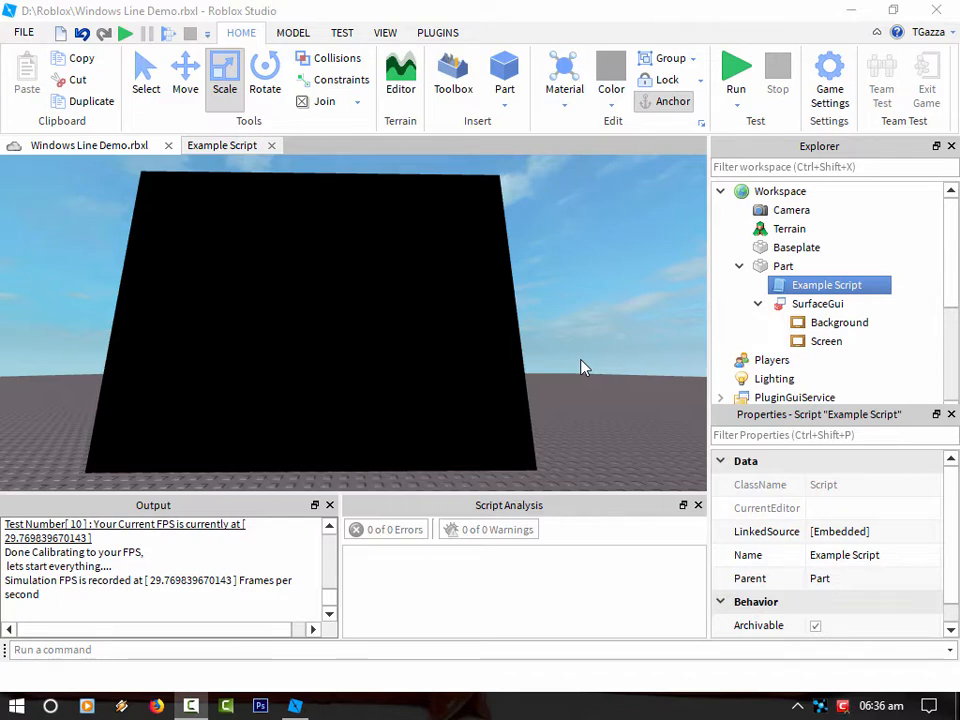
mouse_move(532, 332)
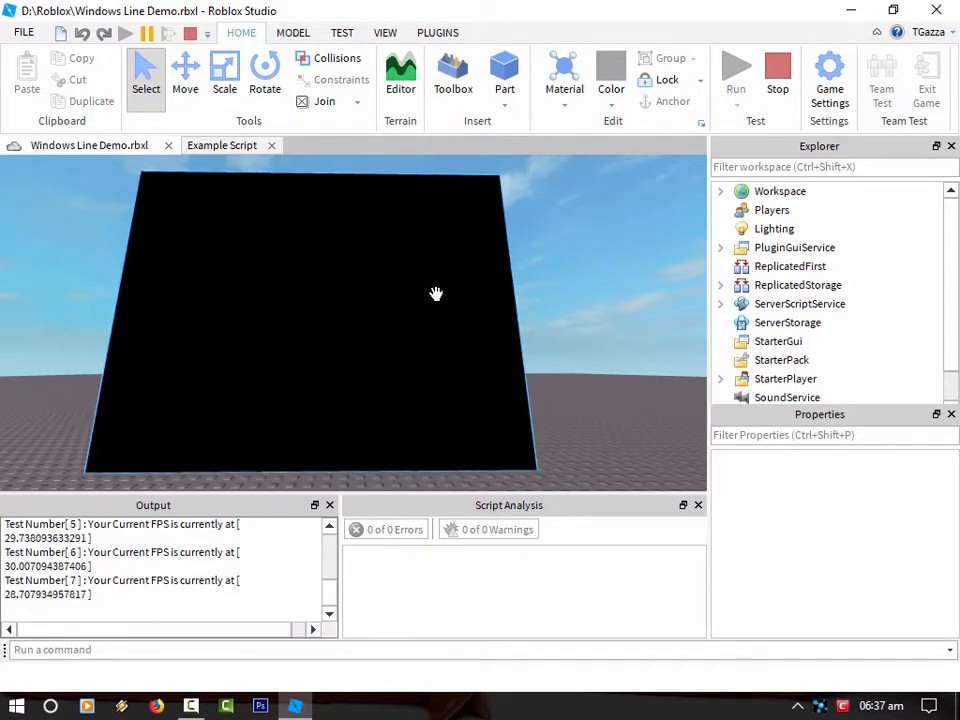
mouse_move(182, 284)
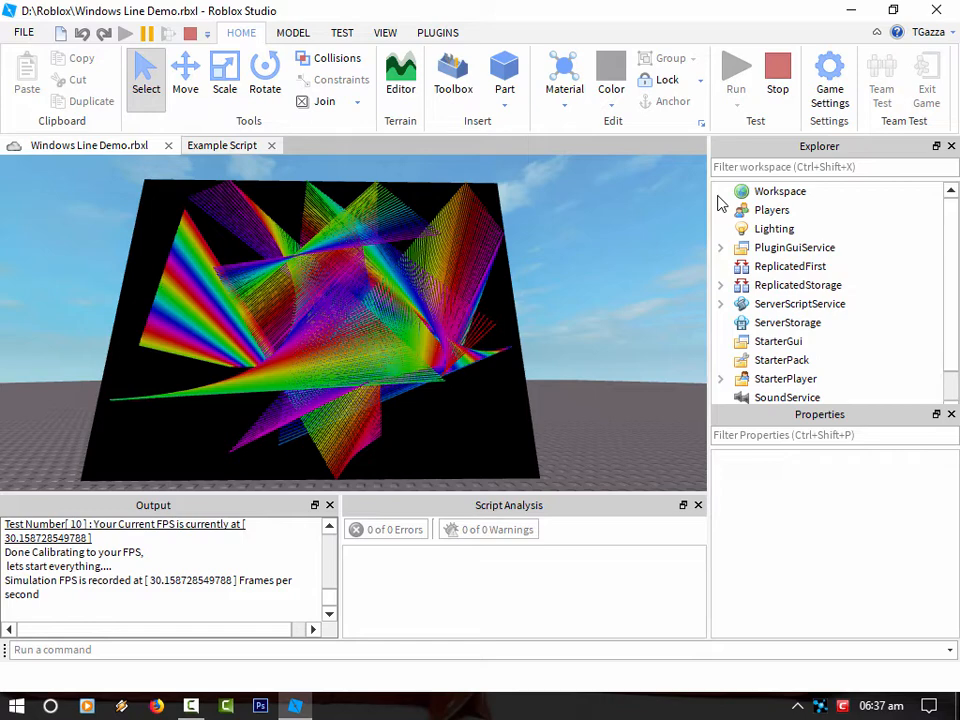
- Select Background, then Screen, and expand Screen to reveal its many line Frames
click(720, 192)
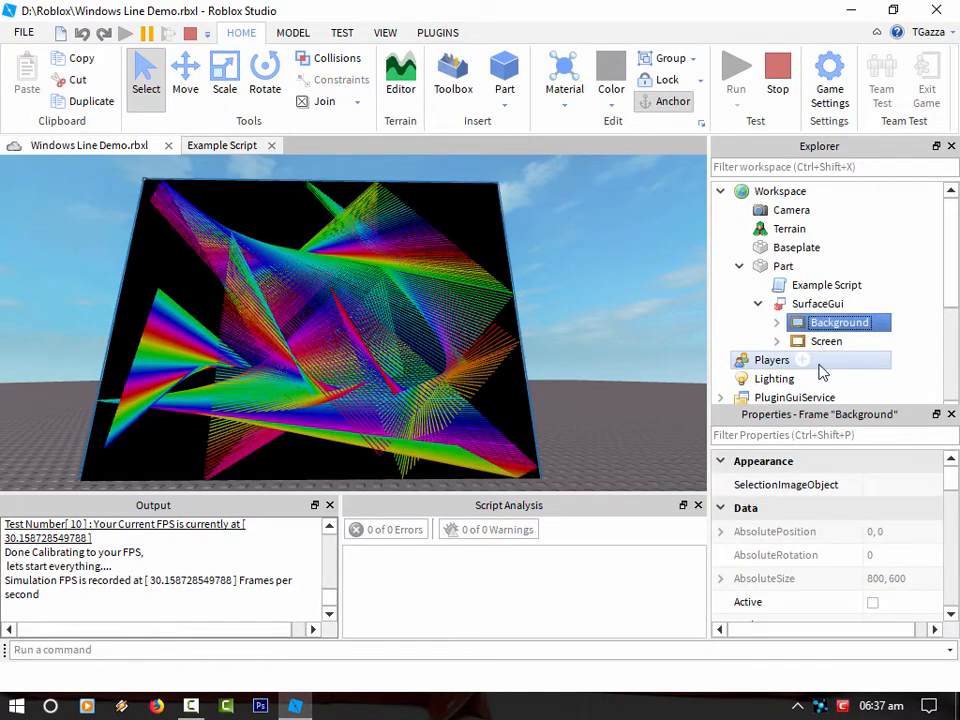
click(826, 340)
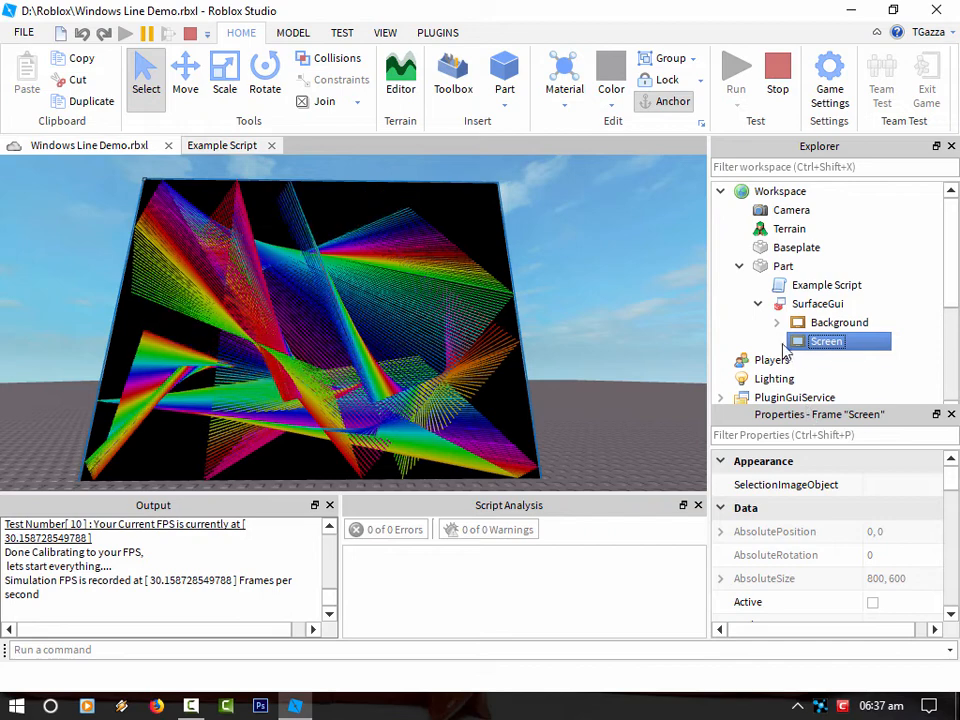
click(776, 228)
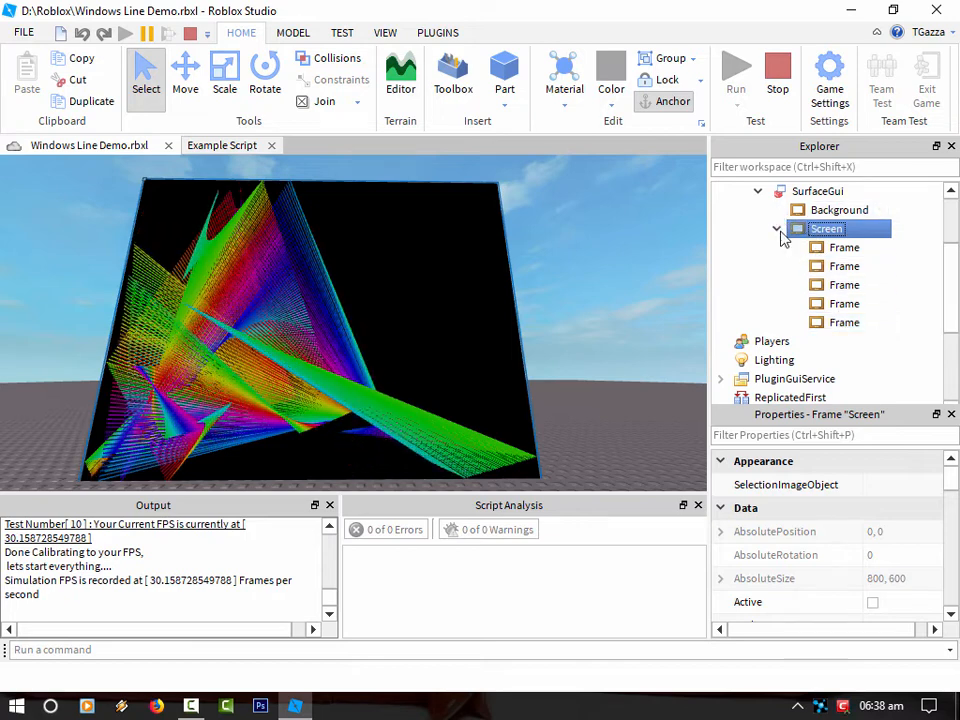
scroll(down, 3)
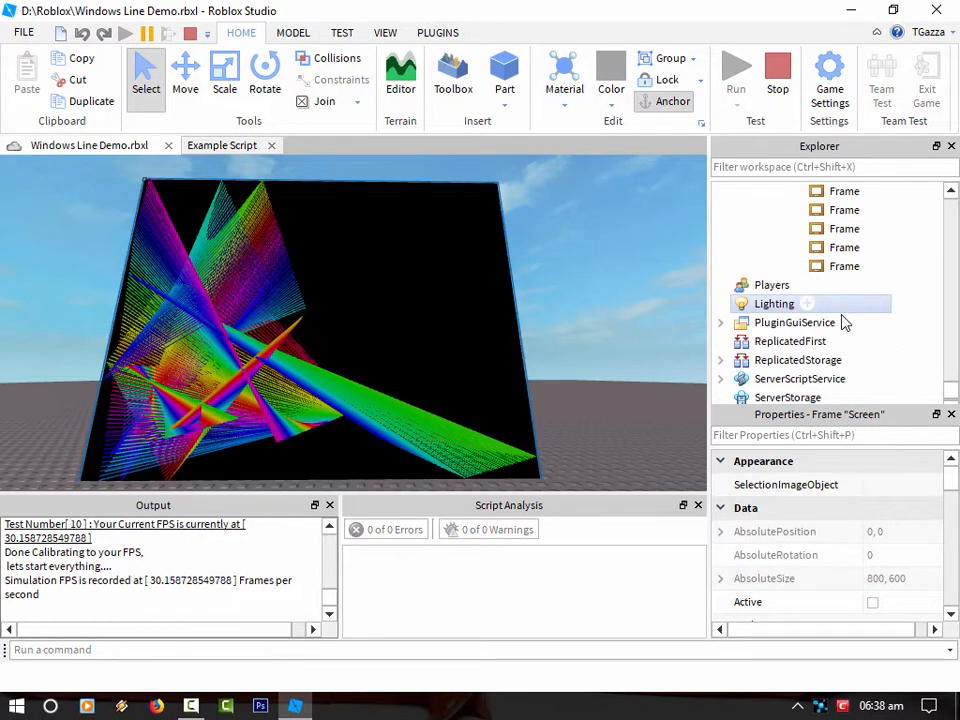
scroll(down, 3)
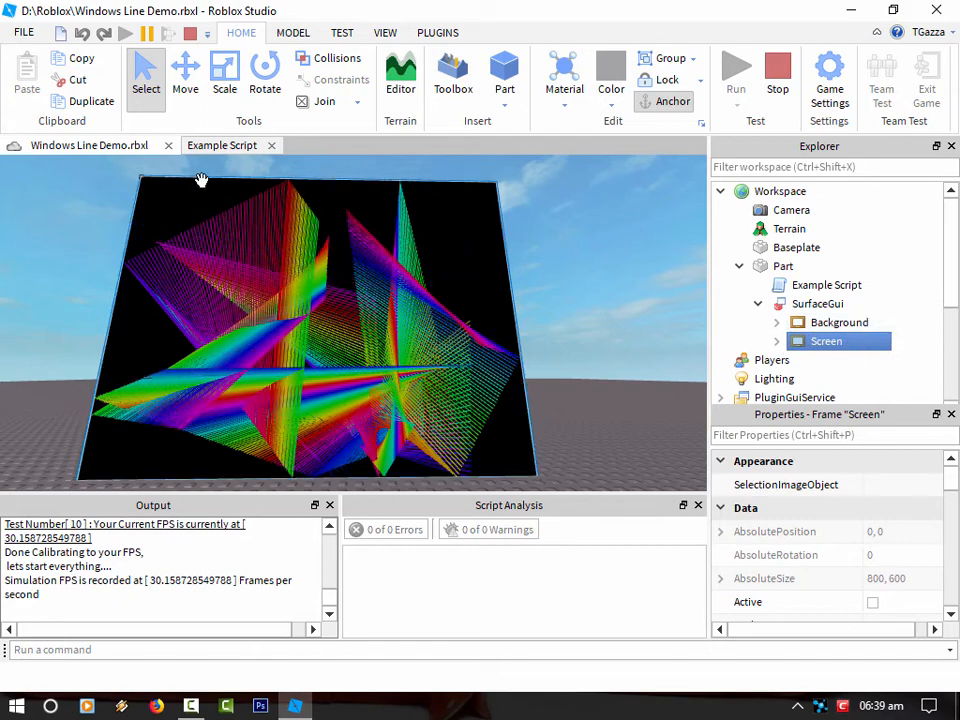
- In Example Script, close the comment block with ]] after the simulation FPS print, disabling calibration
double_click(826, 284)
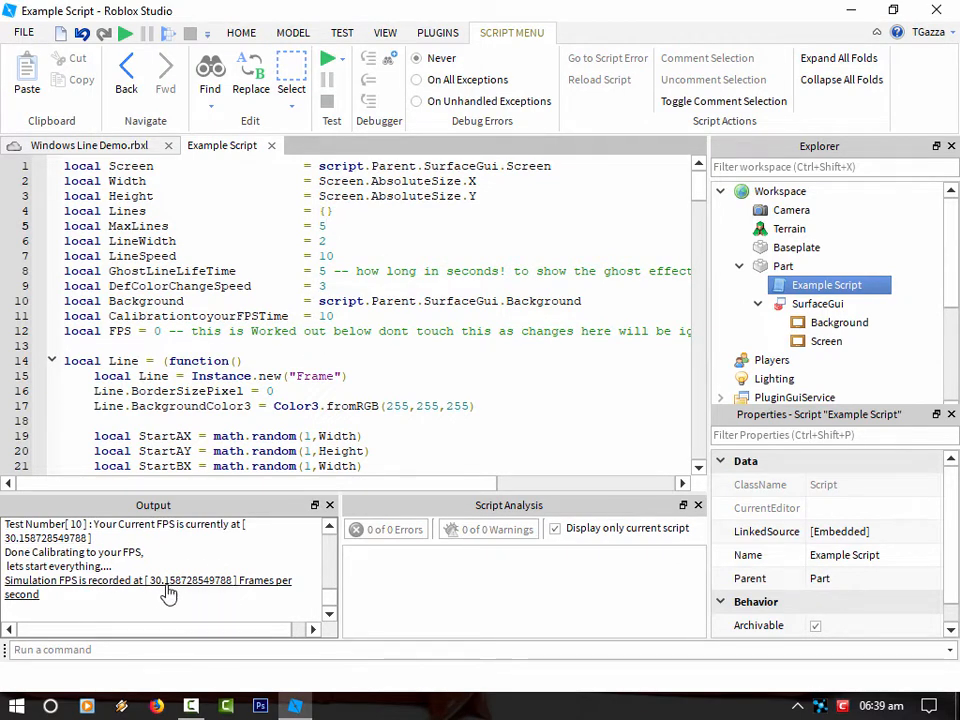
scroll(down, 3)
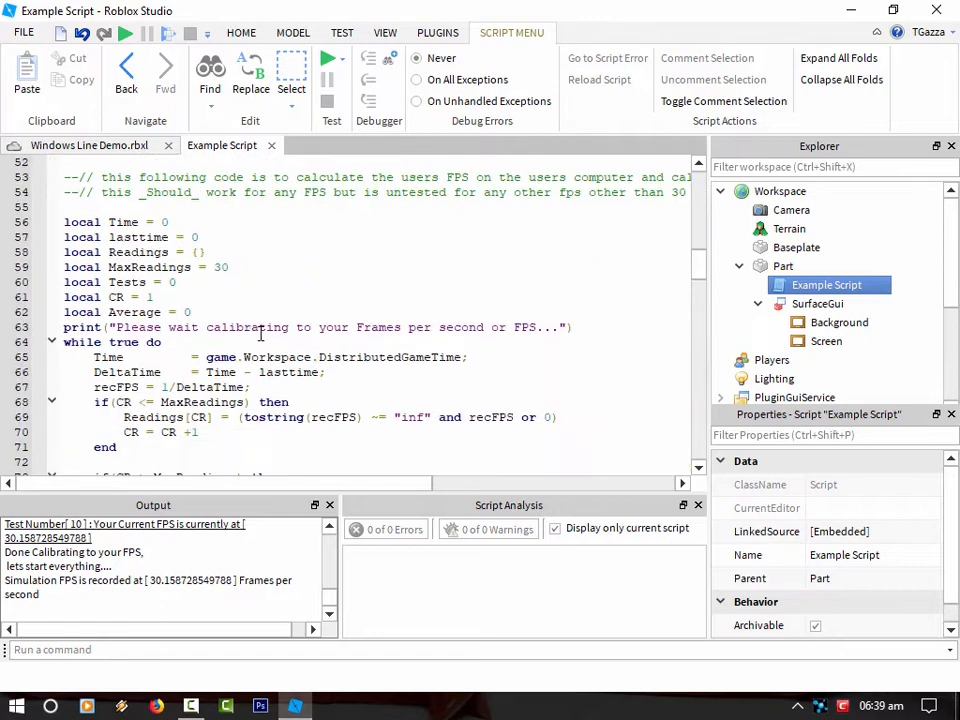
scroll(down, 3)
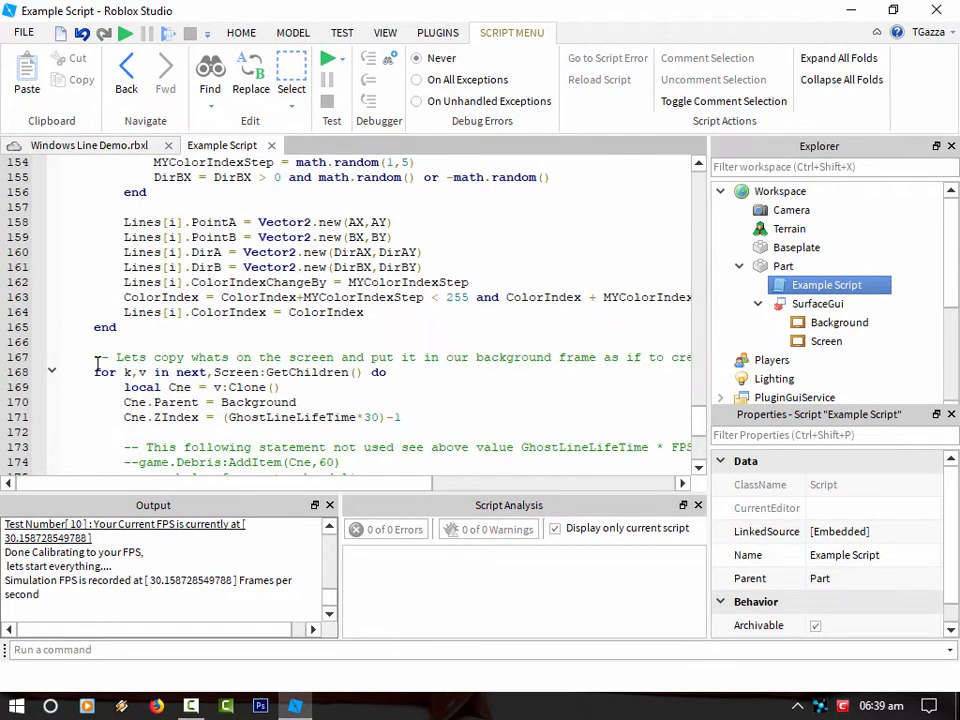
text(1])
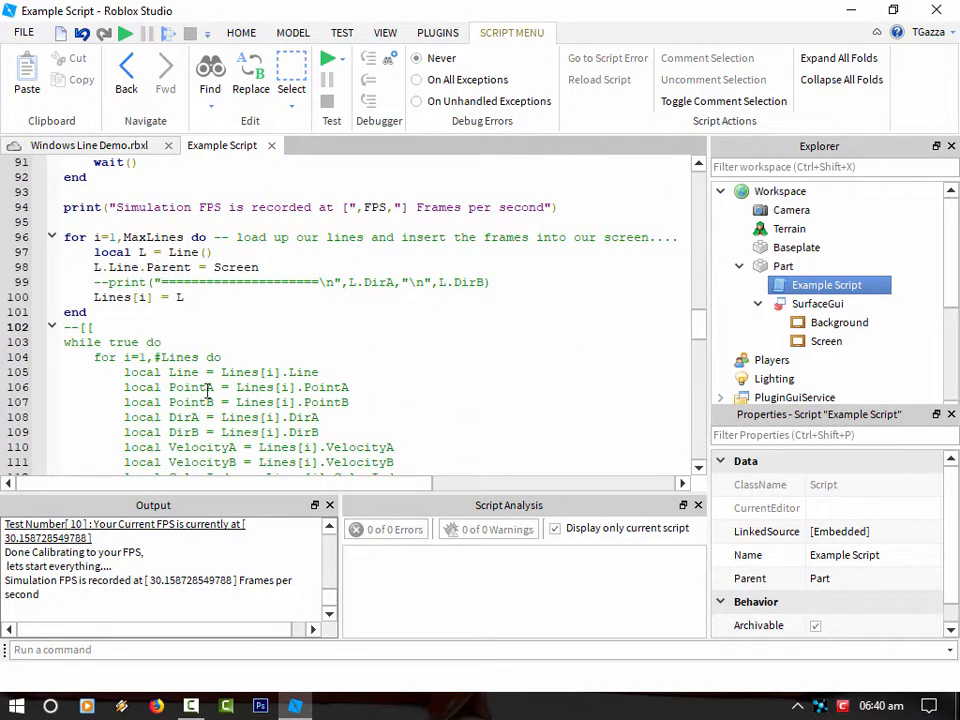
scroll(down, 3)
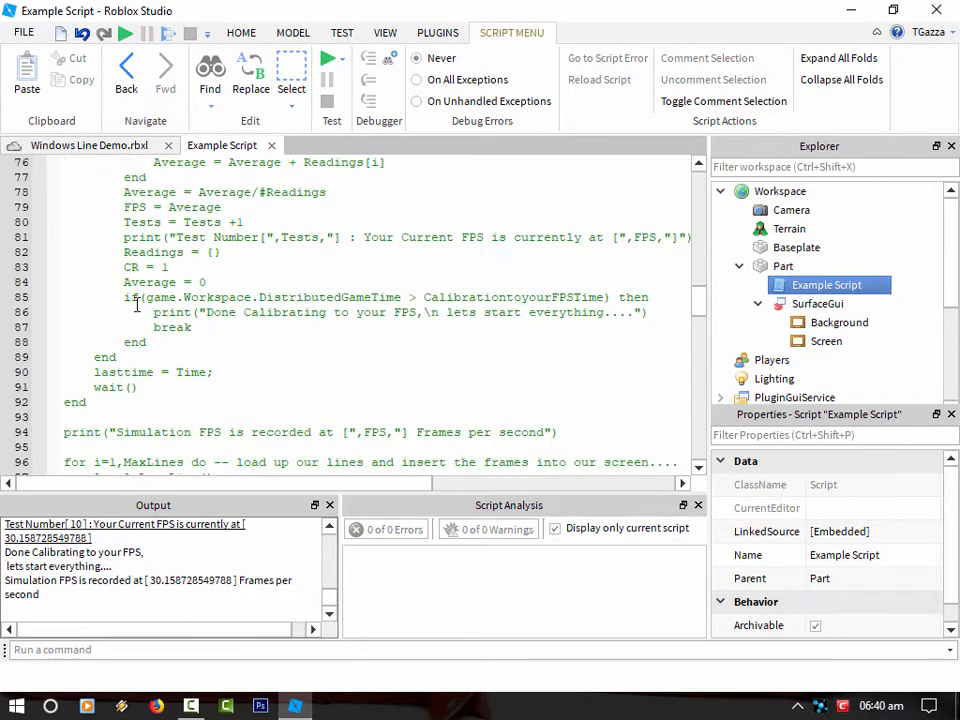
scroll(down, 3)
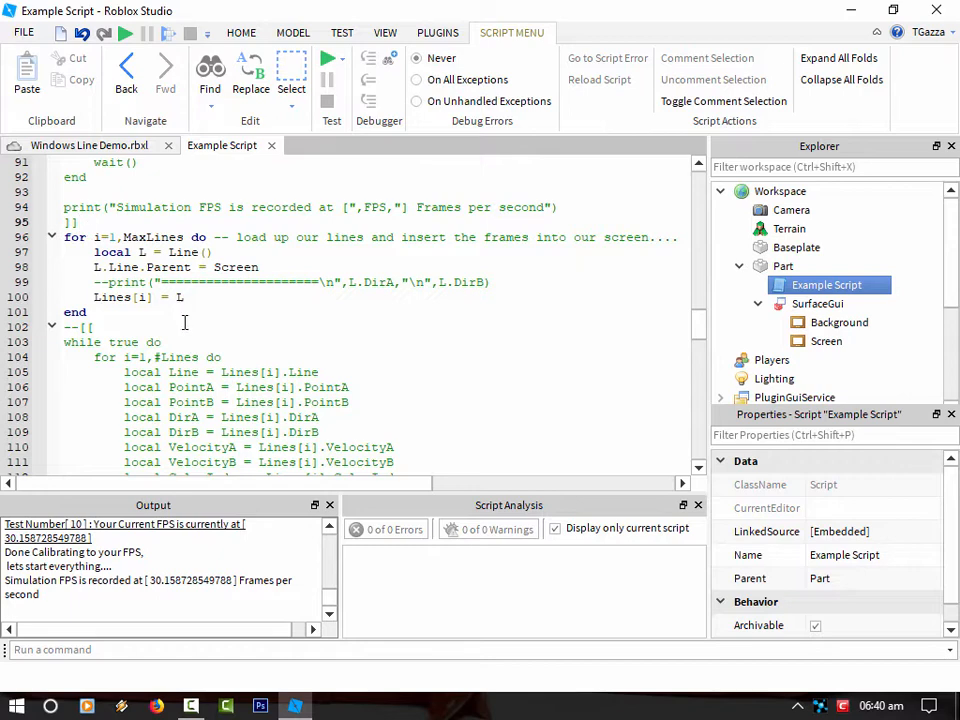
mouse_move(128, 224)
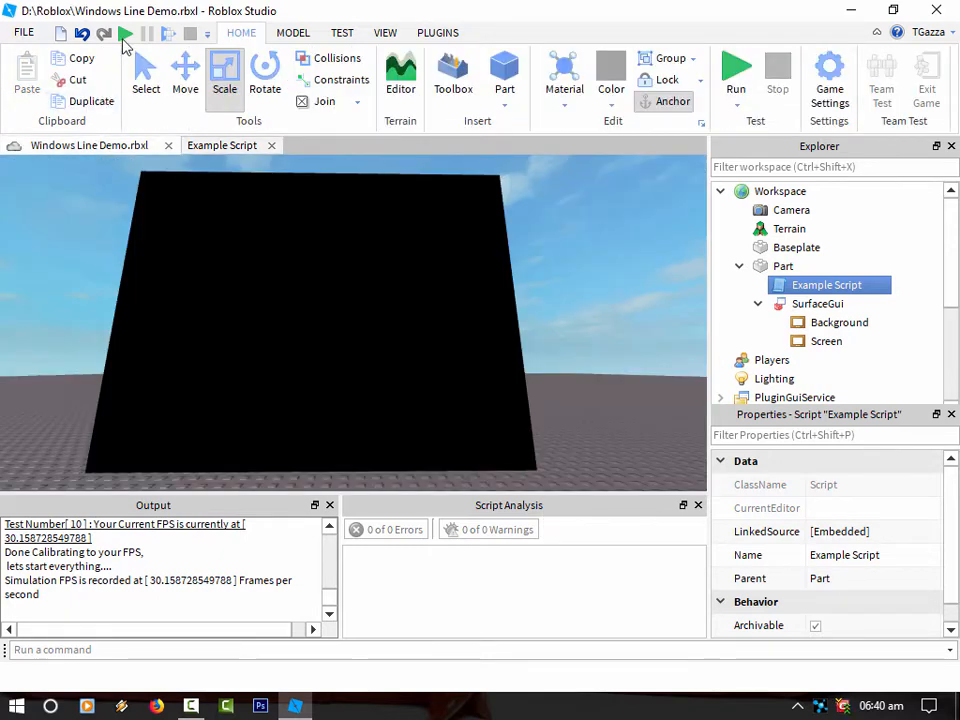
- Start a play test with calibration skipped and review the commented code in Example Script
click(736, 70)
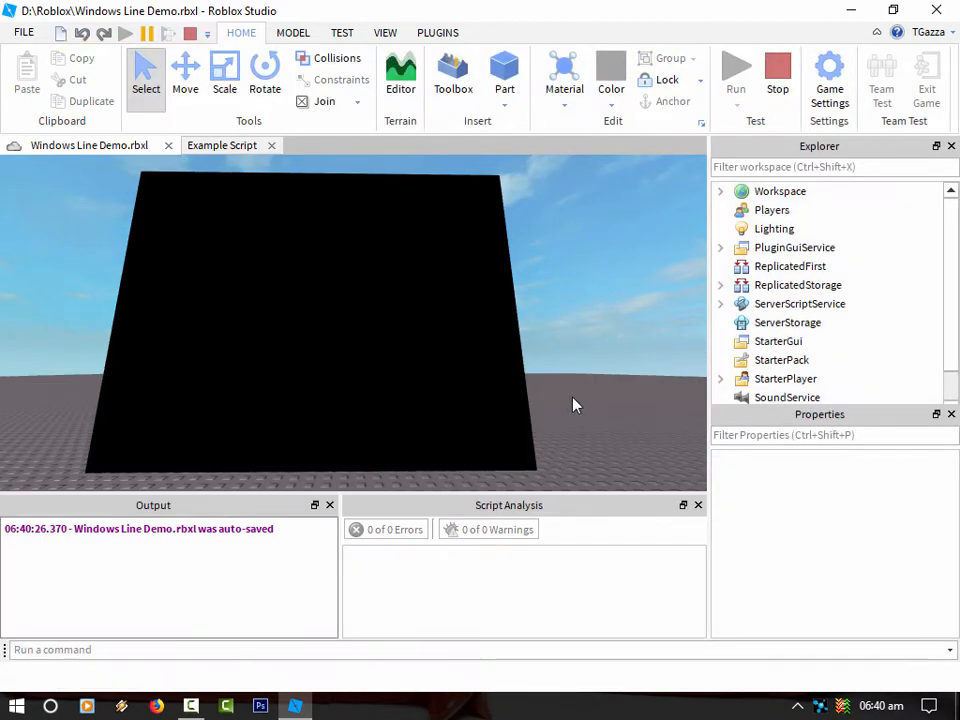
click(720, 192)
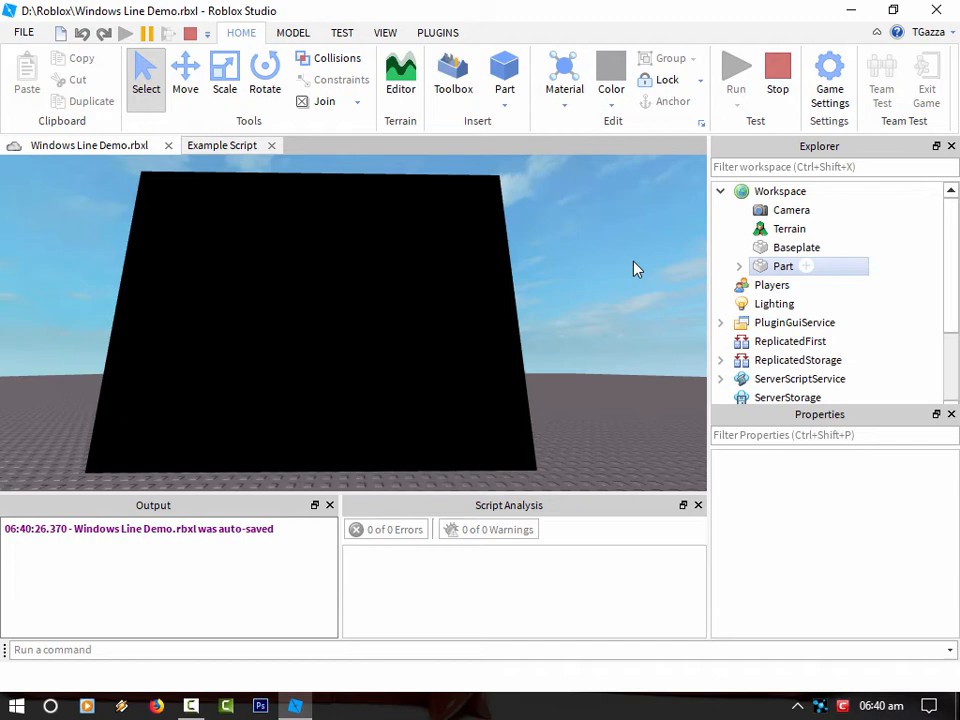
click(222, 144)
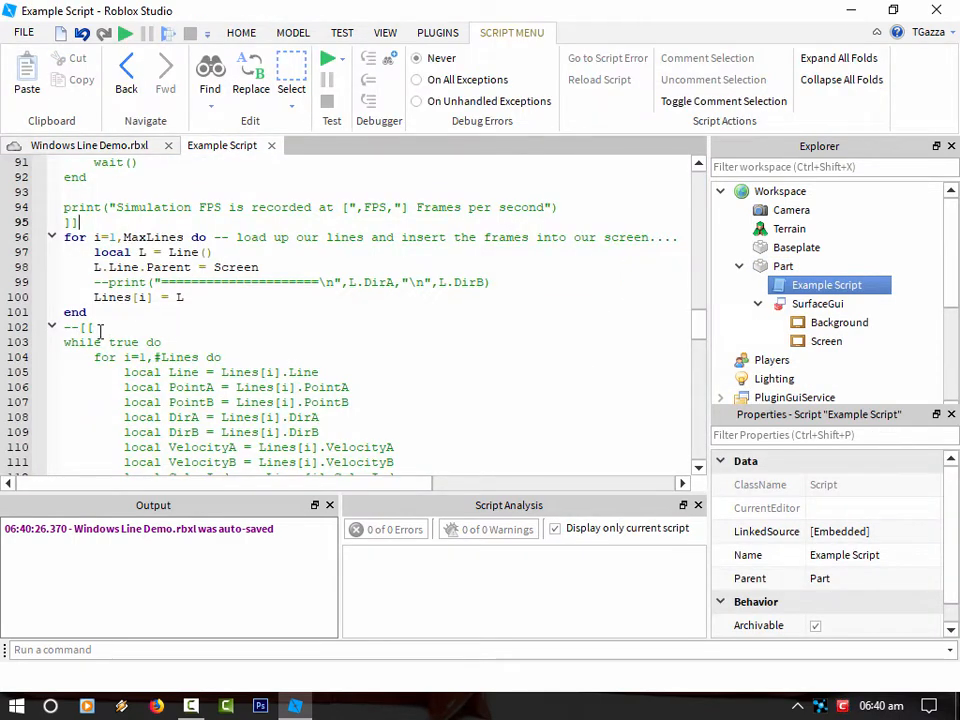
right_click(102, 330)
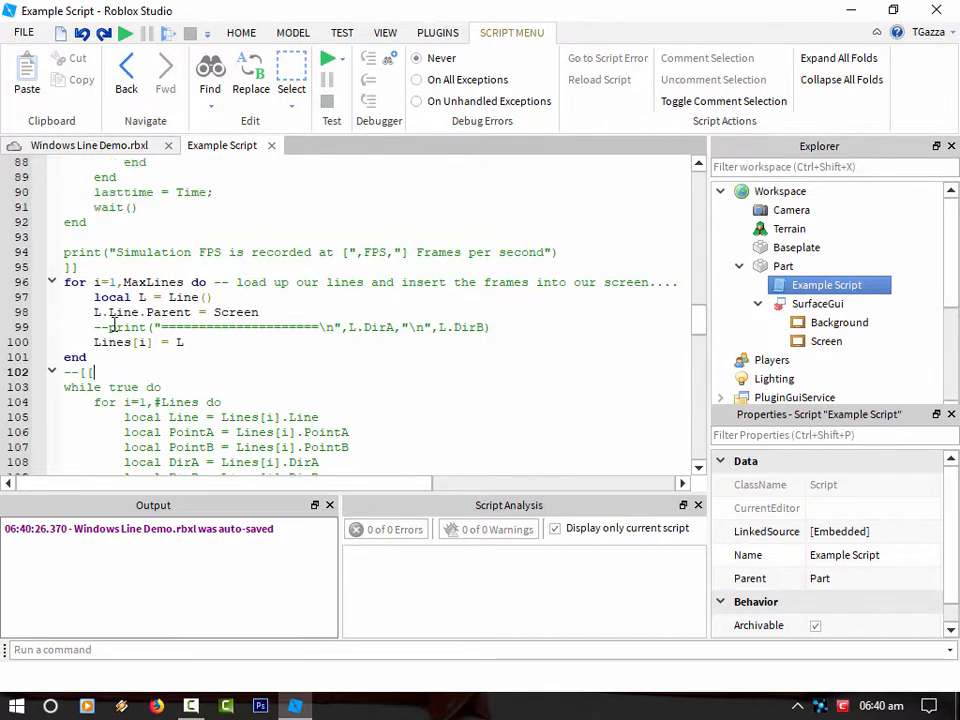
scroll(down, 3)
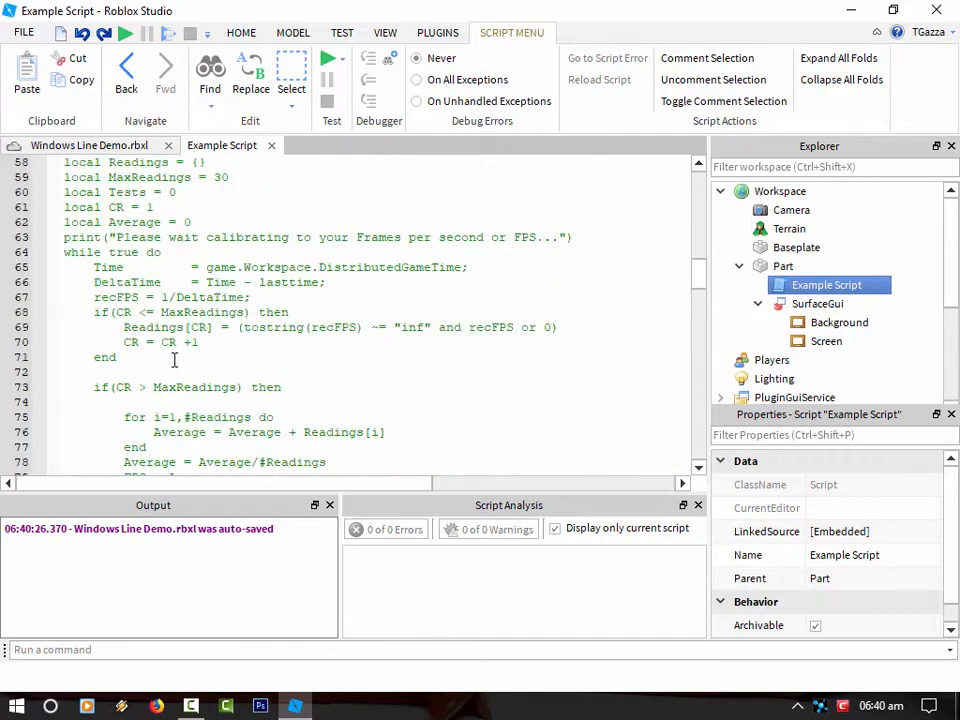
scroll(up, 3)
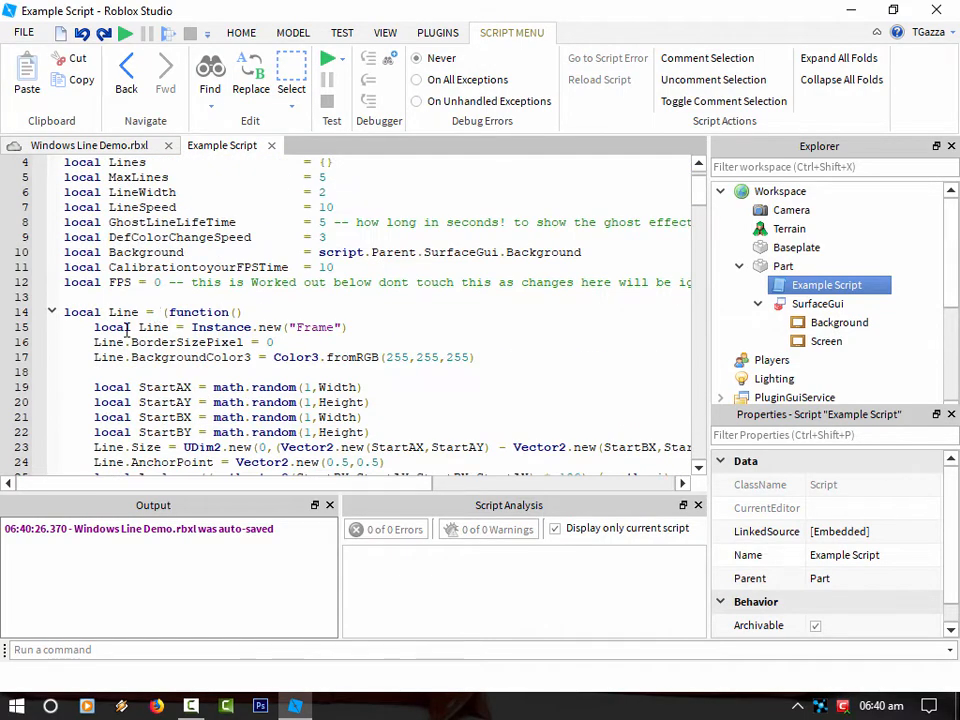
scroll(down, 3)
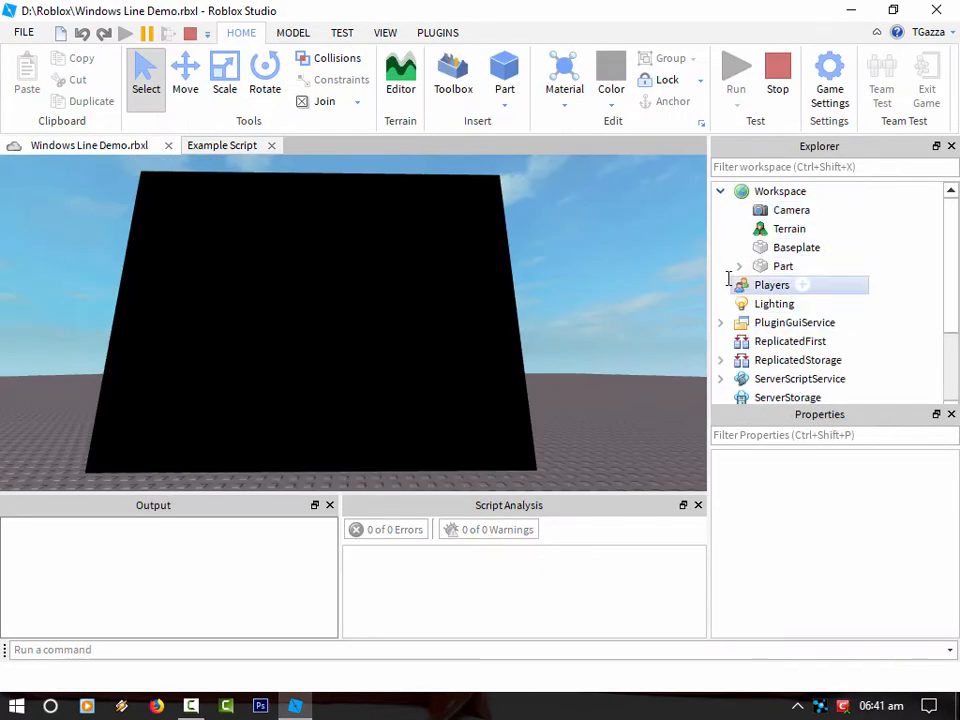
- Expand Screen and inspect the properties of one generated line Frame
click(738, 264)
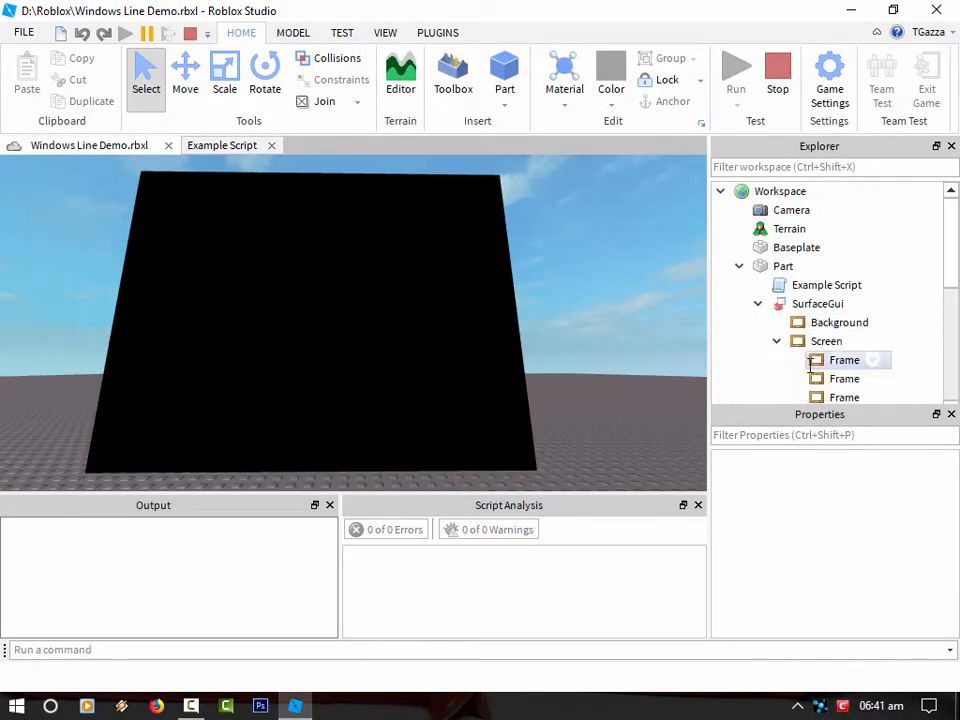
click(844, 378)
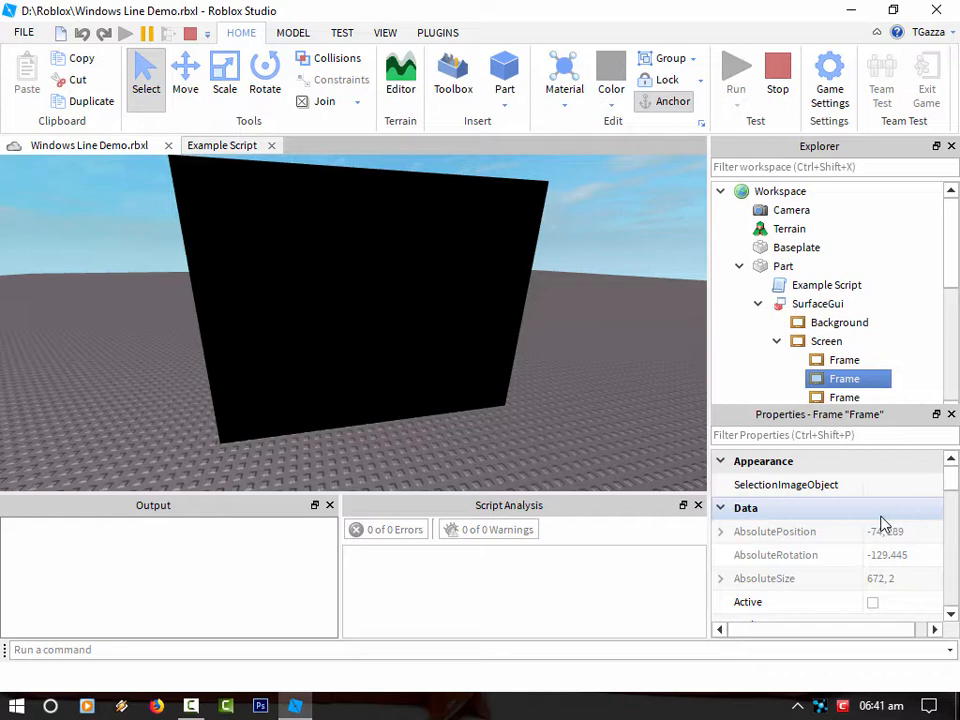
scroll(down, 3)
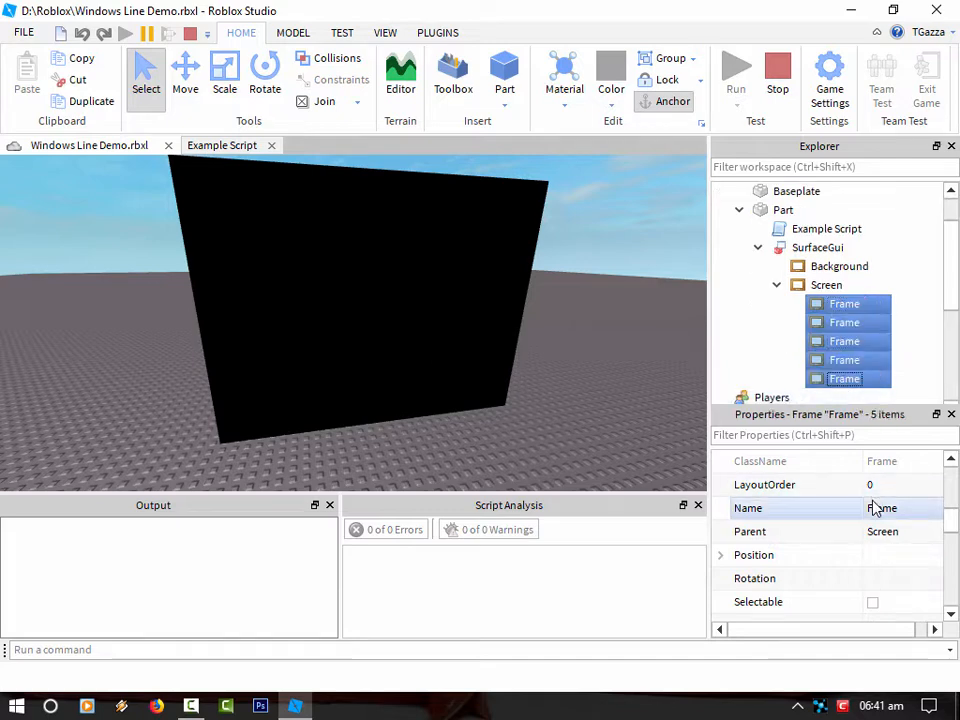
scroll(down, 3)
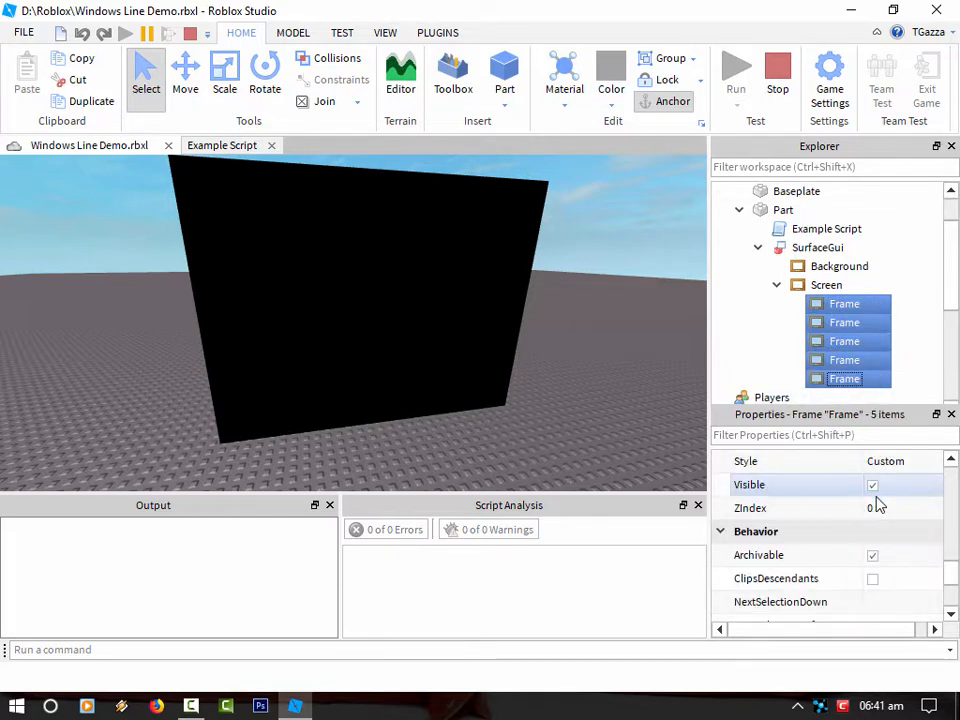
scroll(down, 3)
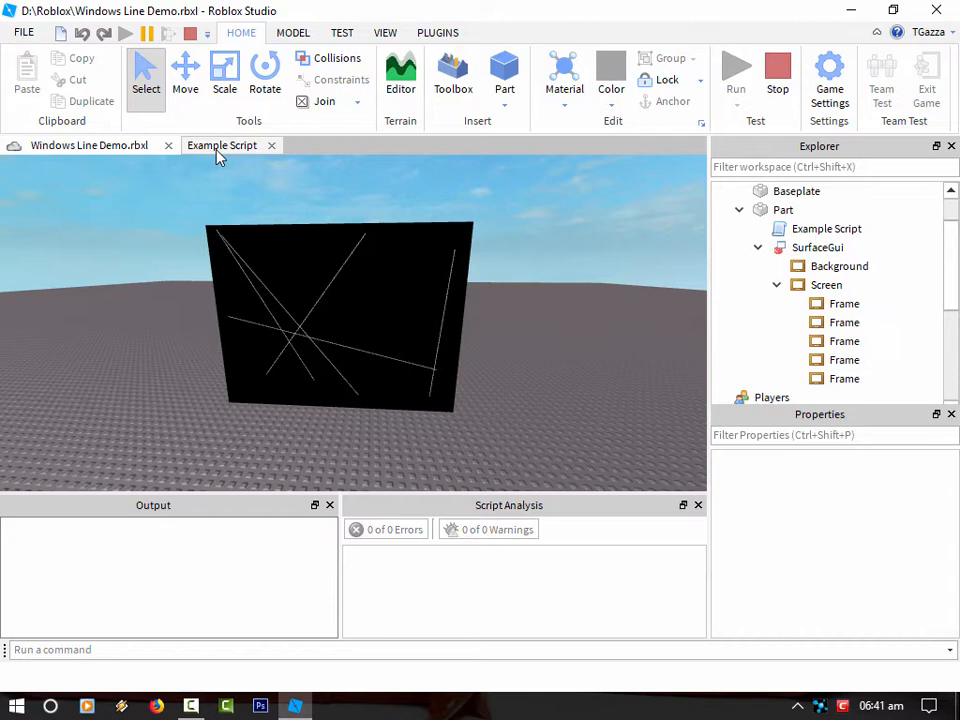
mouse_move(236, 156)
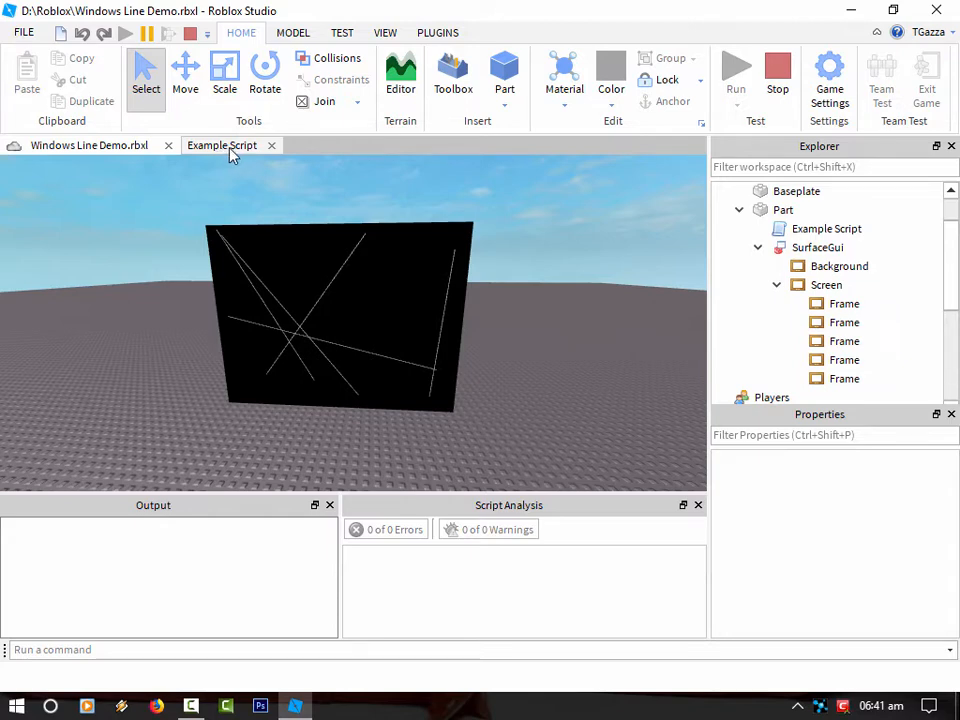
mouse_move(360, 198)
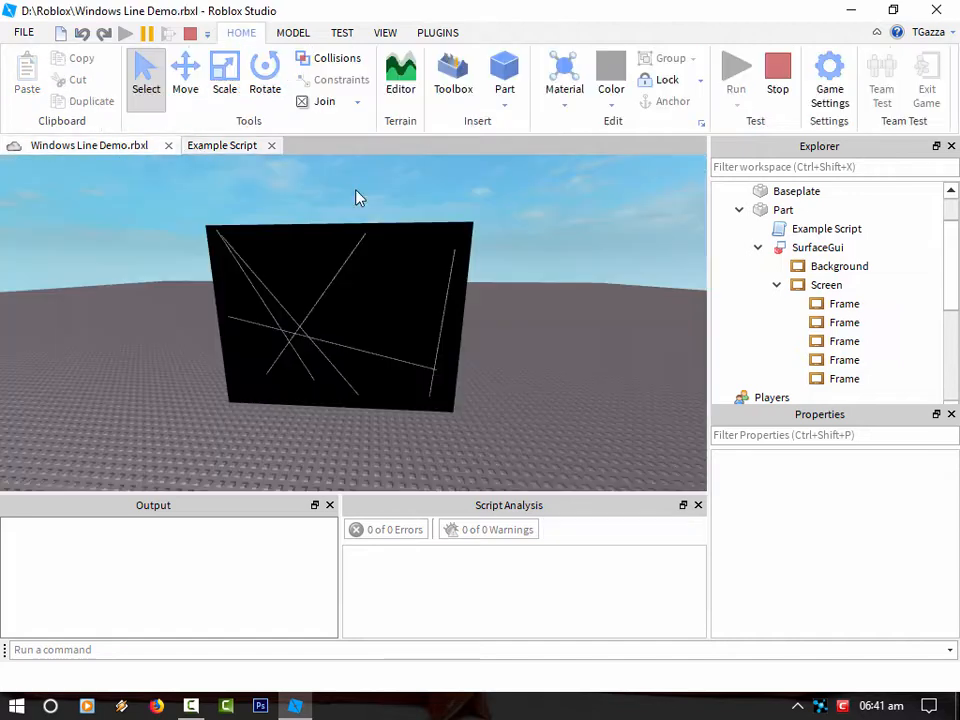
- Inspect the Screen frame's own properties
click(828, 284)
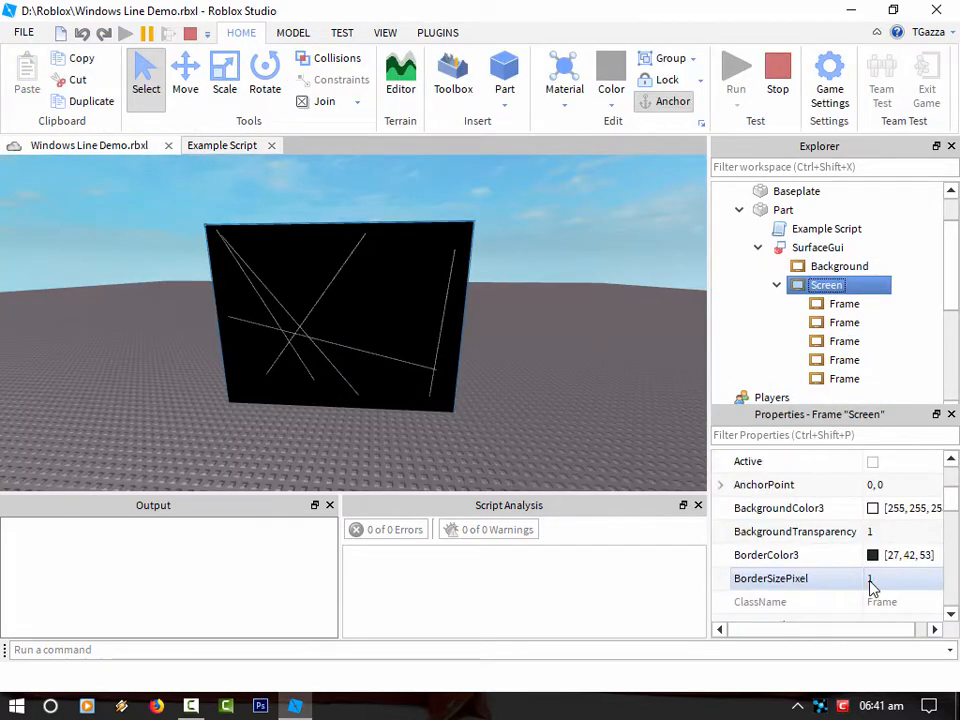
scroll(down, 3)
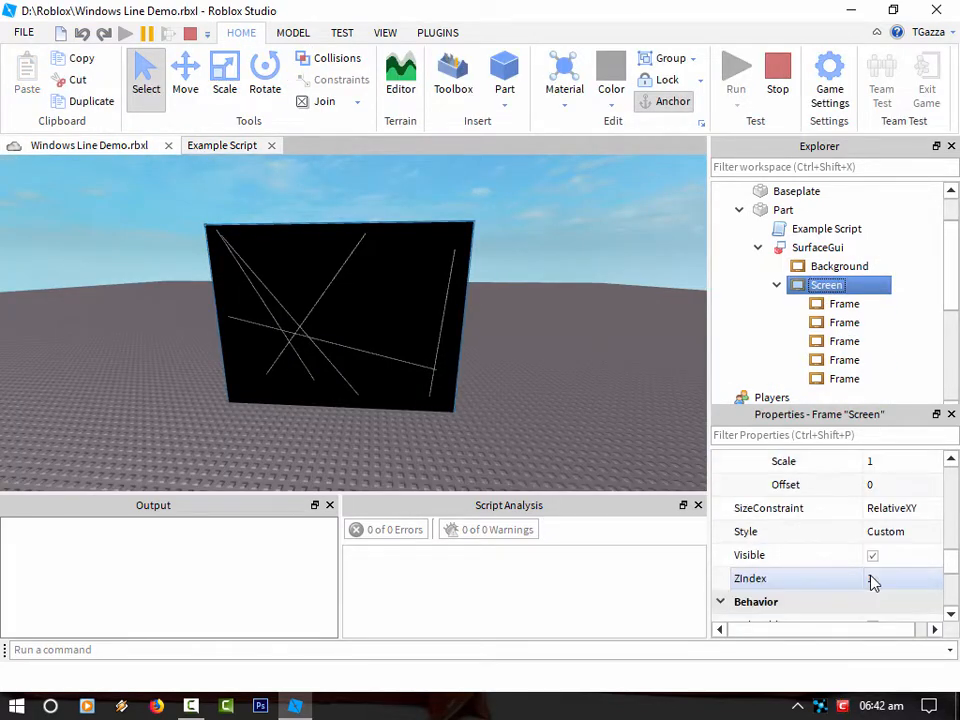
scroll(down, 3)
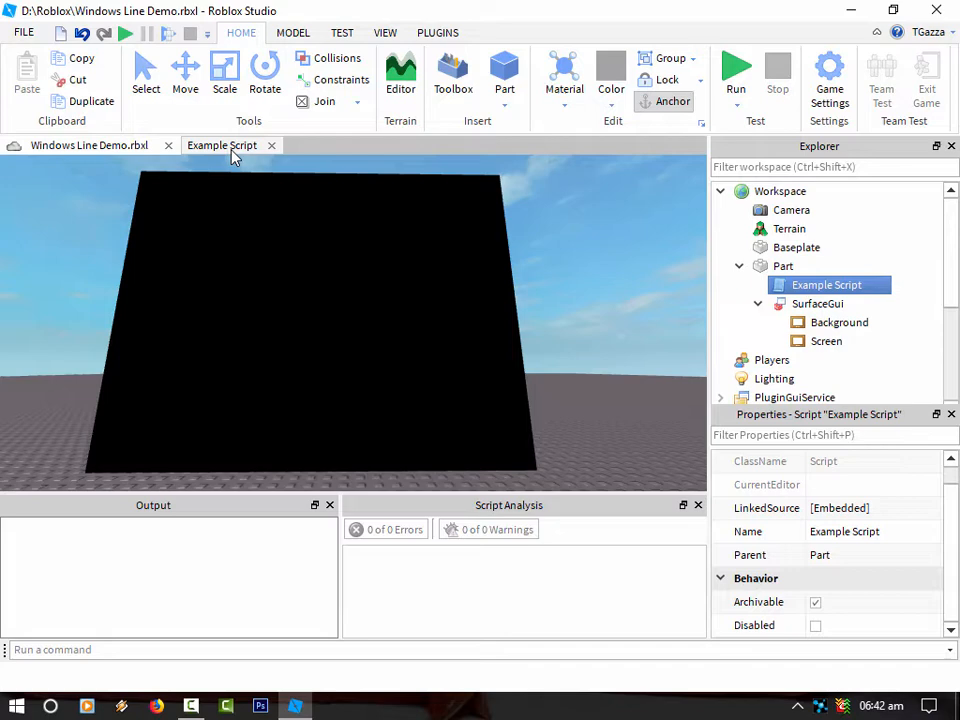
- Return to Example Script and locate the commented-out main drawing loop
click(220, 144)
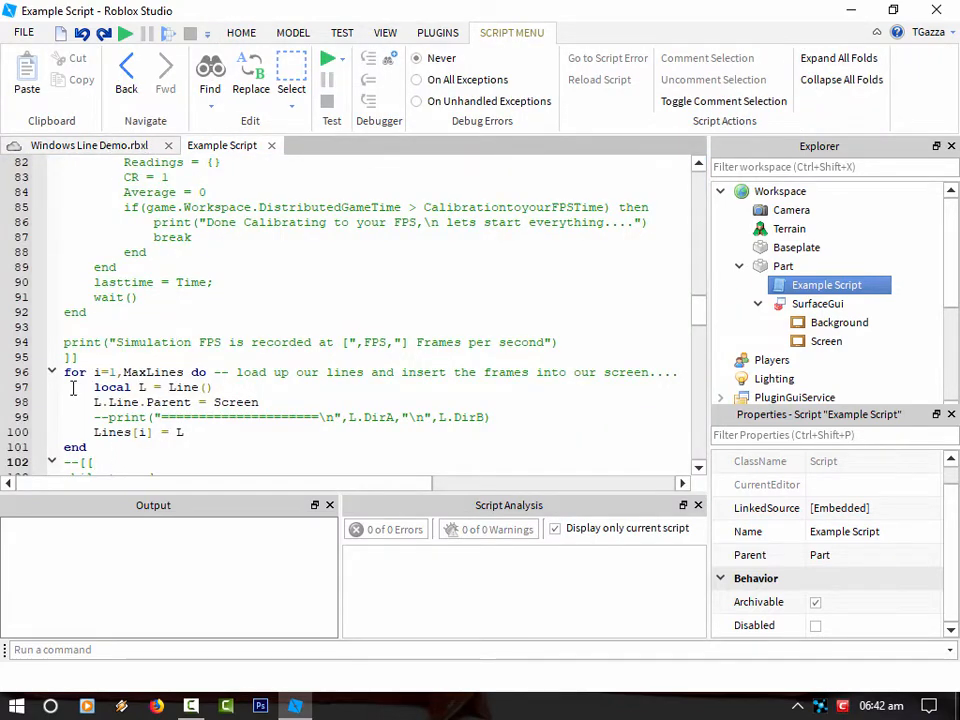
scroll(down, 3)
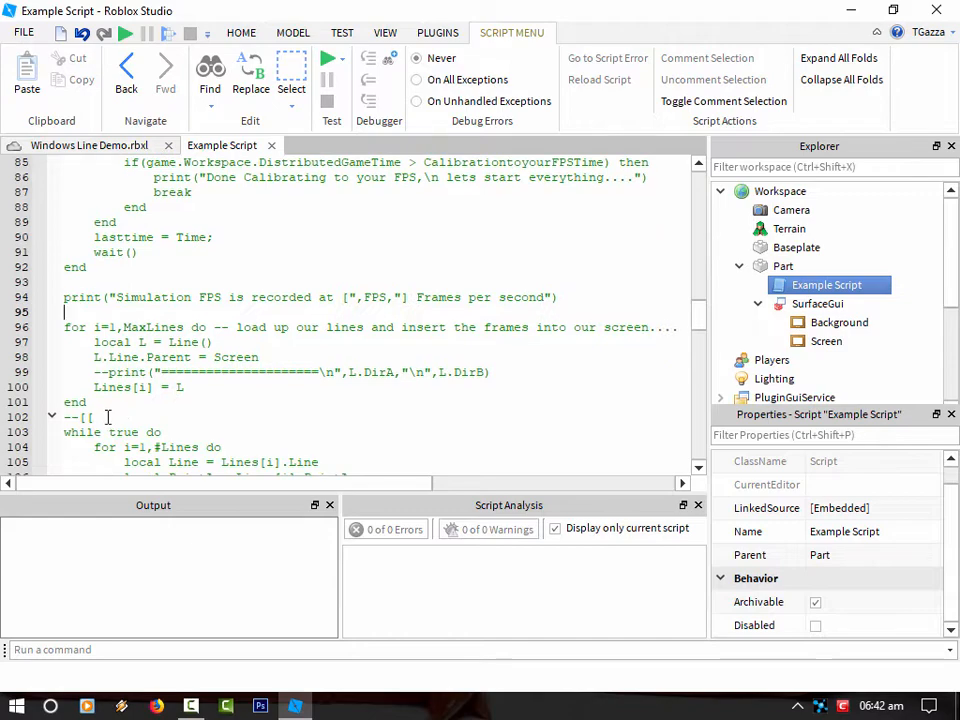
scroll(down, 3)
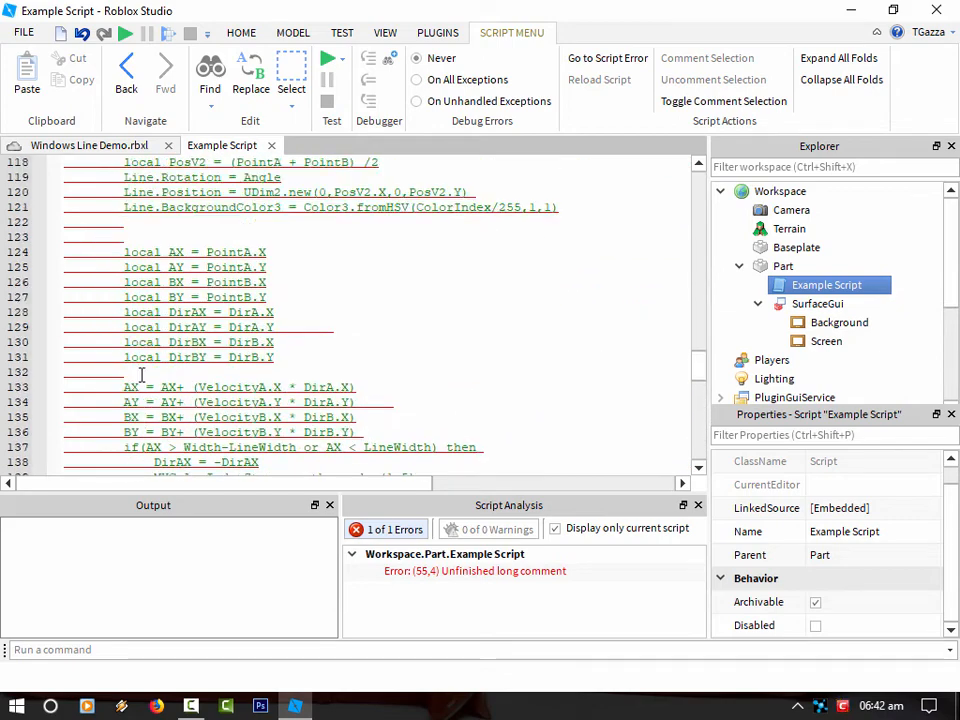
scroll(down, 3)
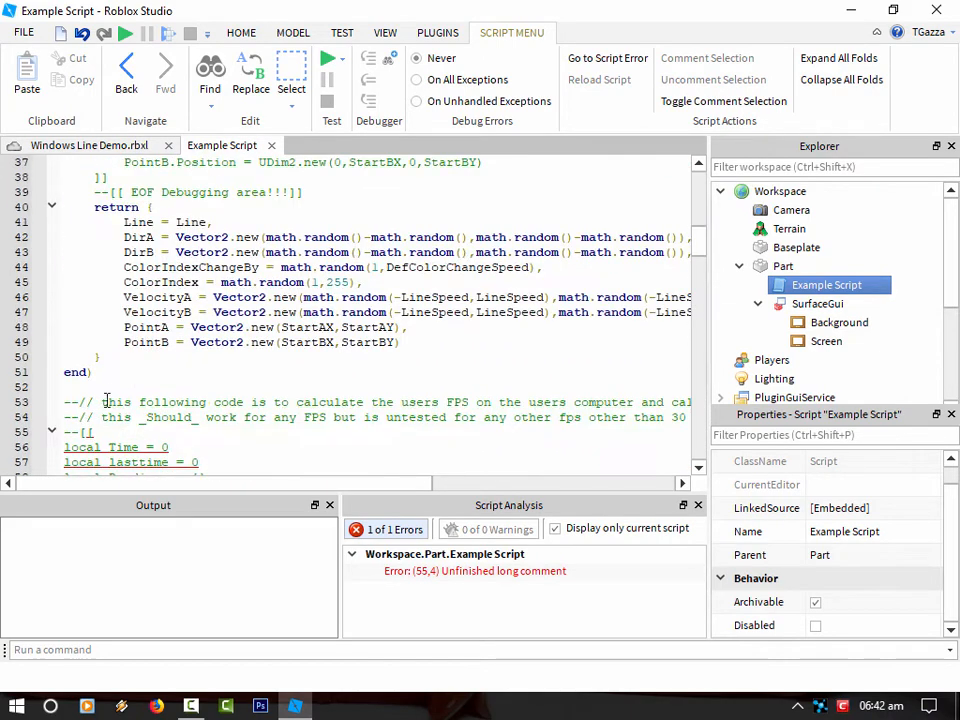
scroll(down, 3)
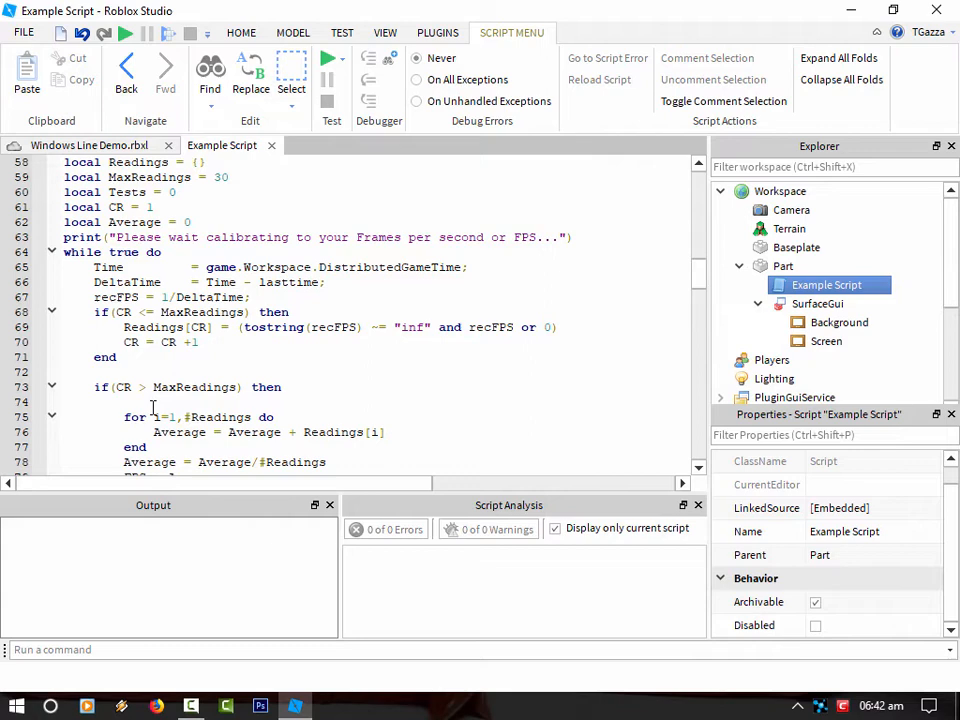
scroll(down, 3)
text(--[[)
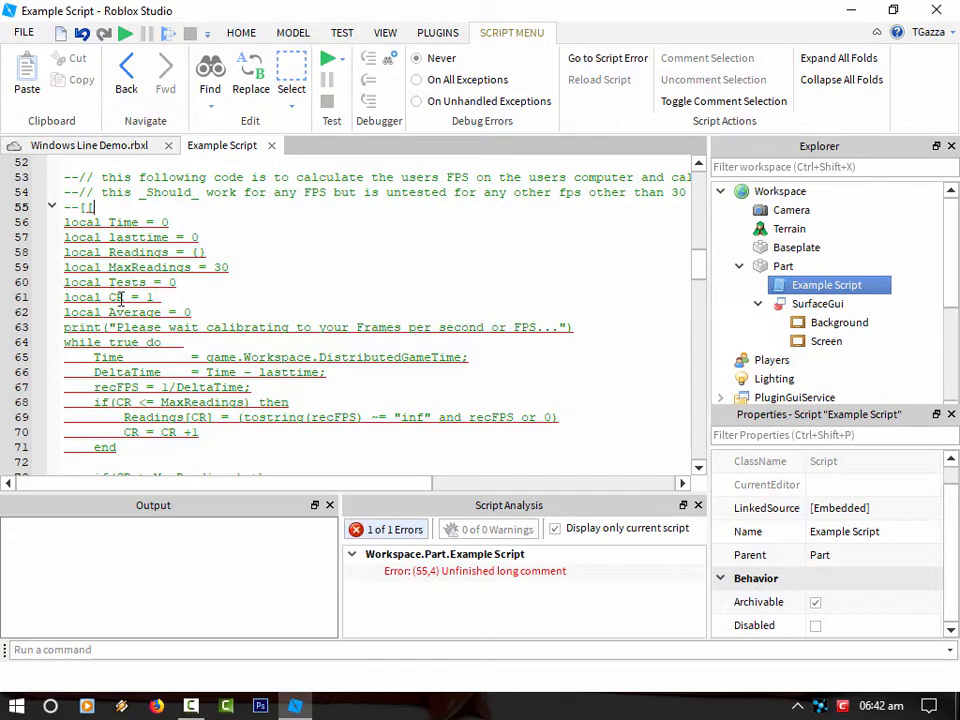
scroll(down, 3)
text(]])
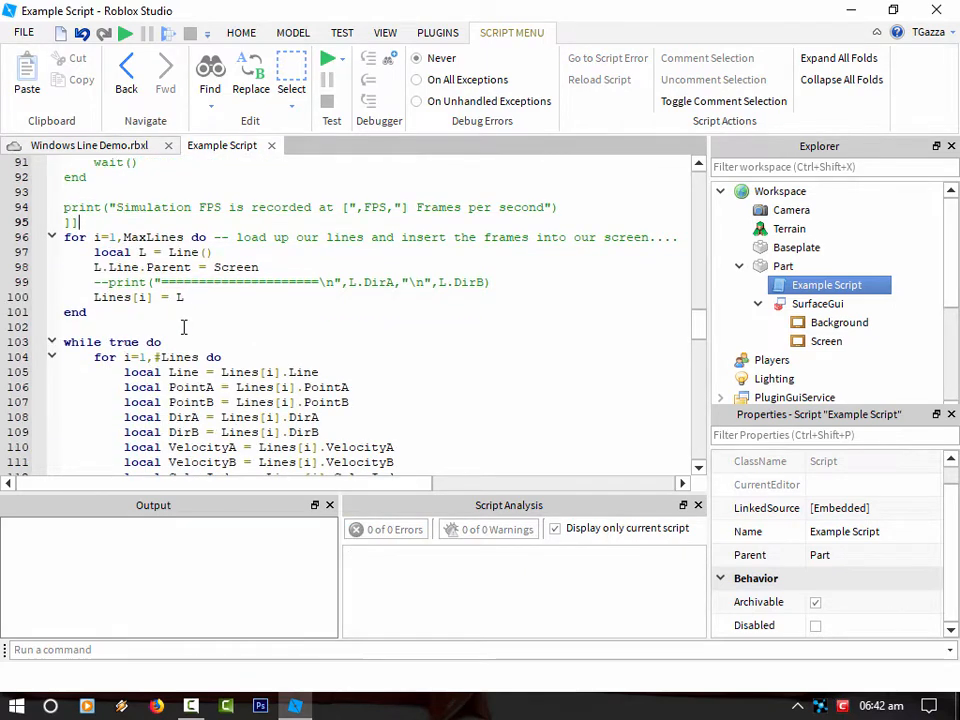
scroll(down, 3)
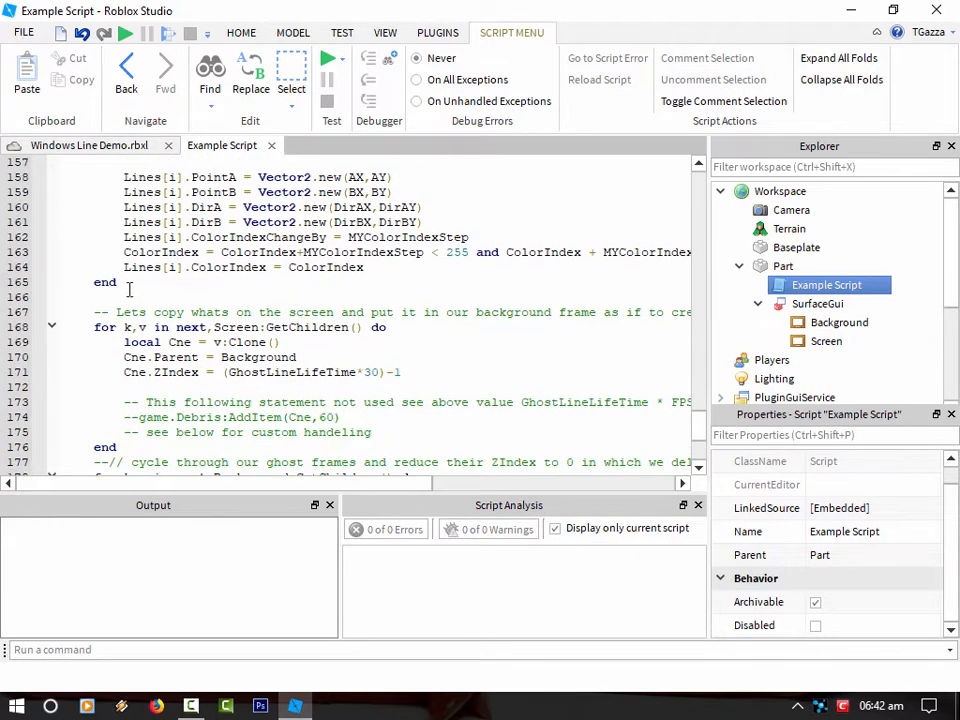
- Remove the --[[ ]] markers around the drawing loop so the script reports no errors
click(104, 296)
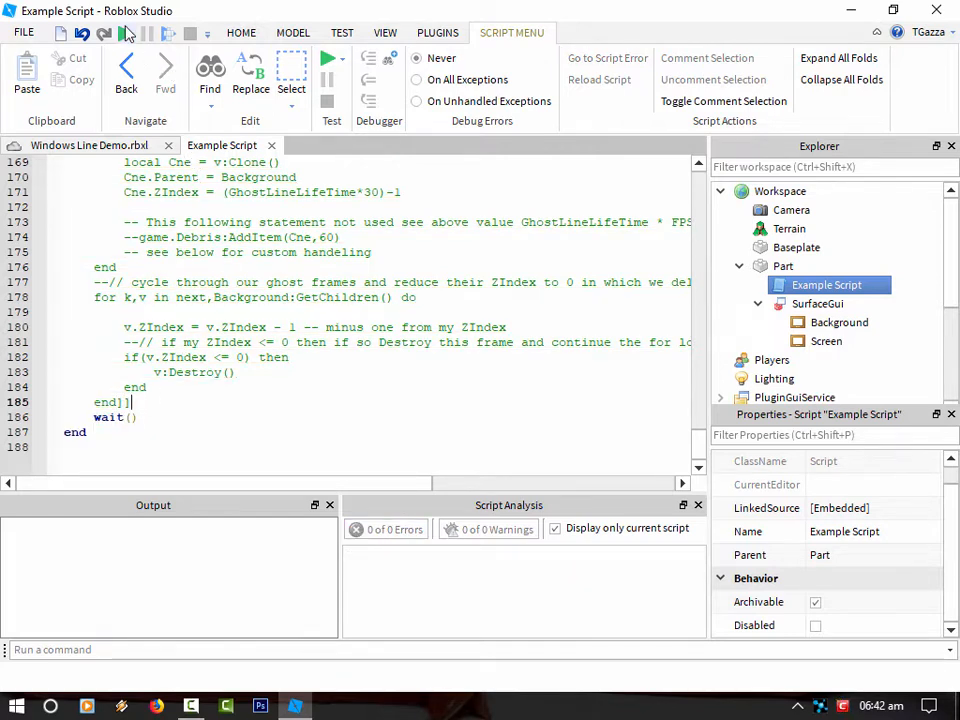
click(328, 60)
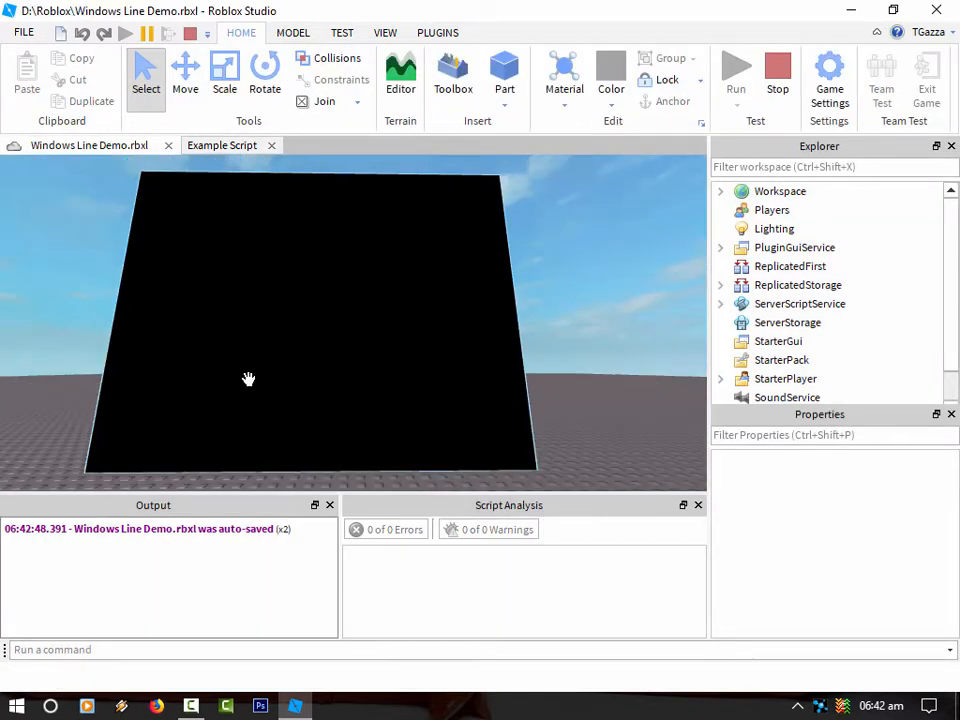
- Expand Workspace to Screen and inspect the generated line Frames while coloured lines animate
click(720, 192)
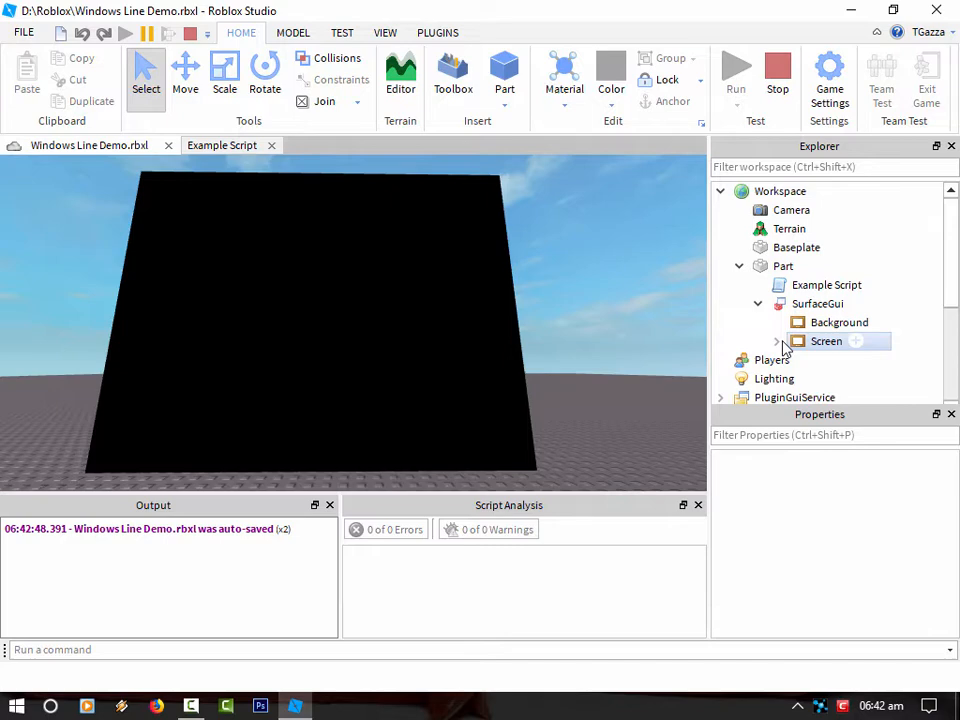
click(776, 340)
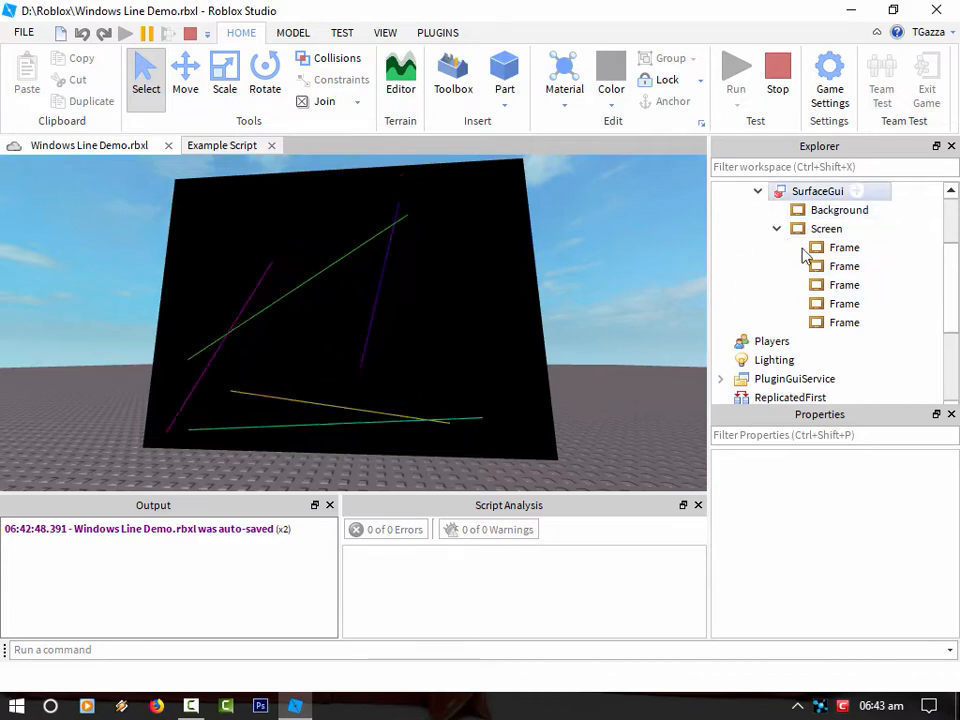
click(844, 248)
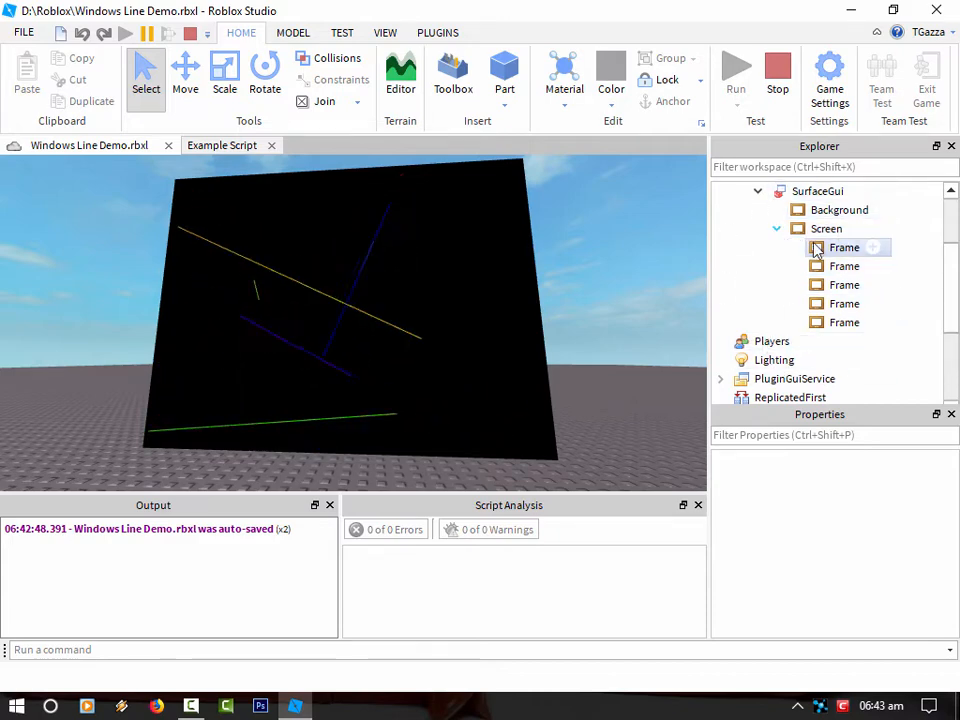
click(844, 248)
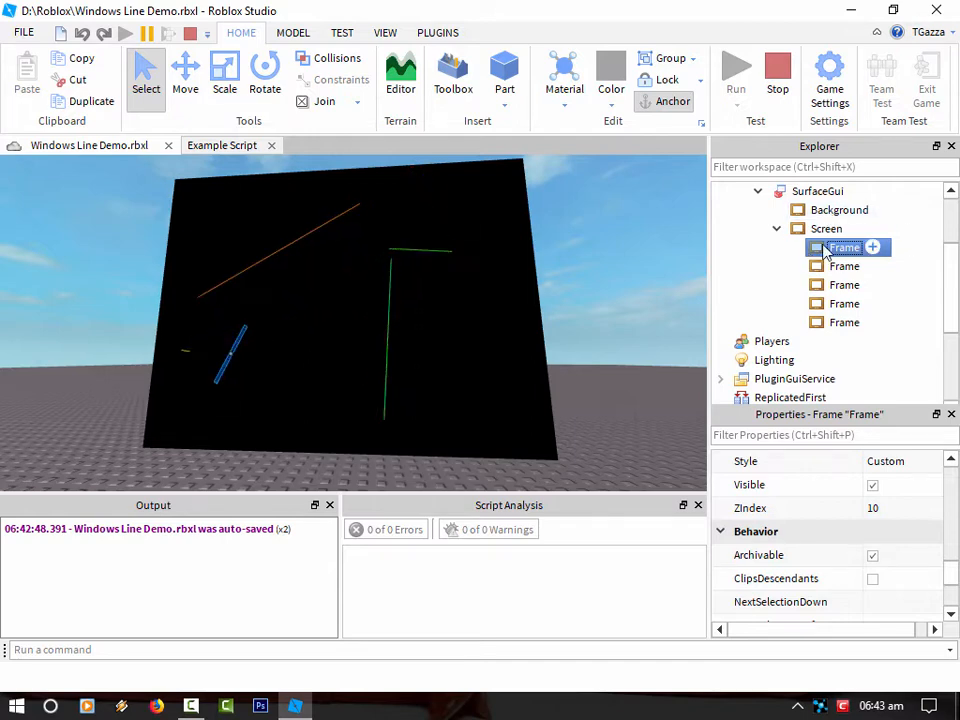
- Lower a Background Frame's ZIndex, delete the Frame inside Background and end the play test
right_click(844, 248)
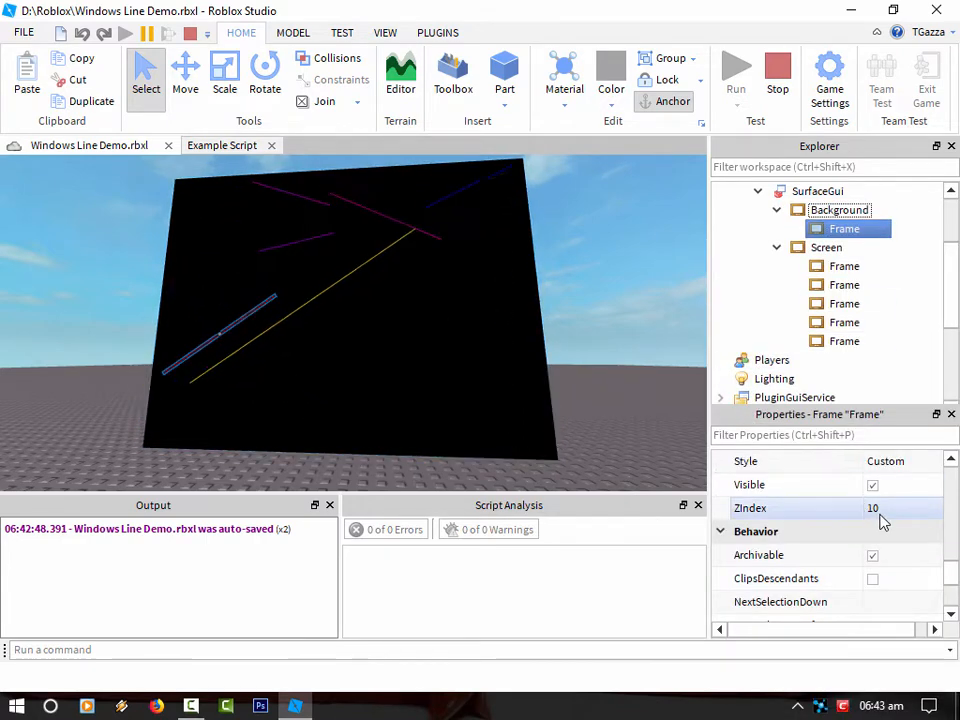
click(890, 508)
text(8)
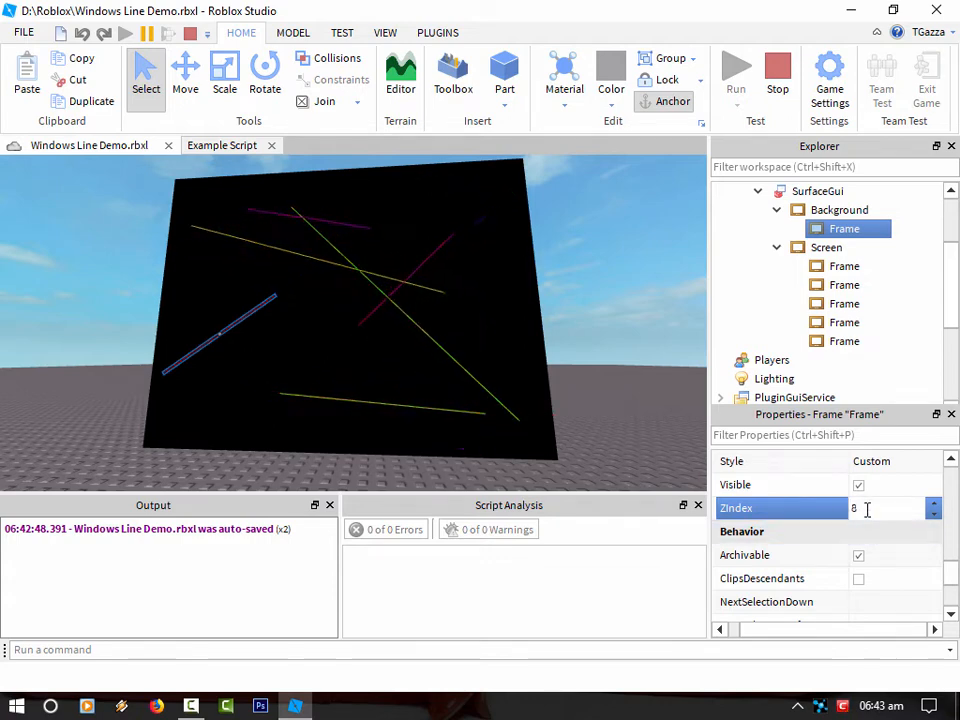
text(7)
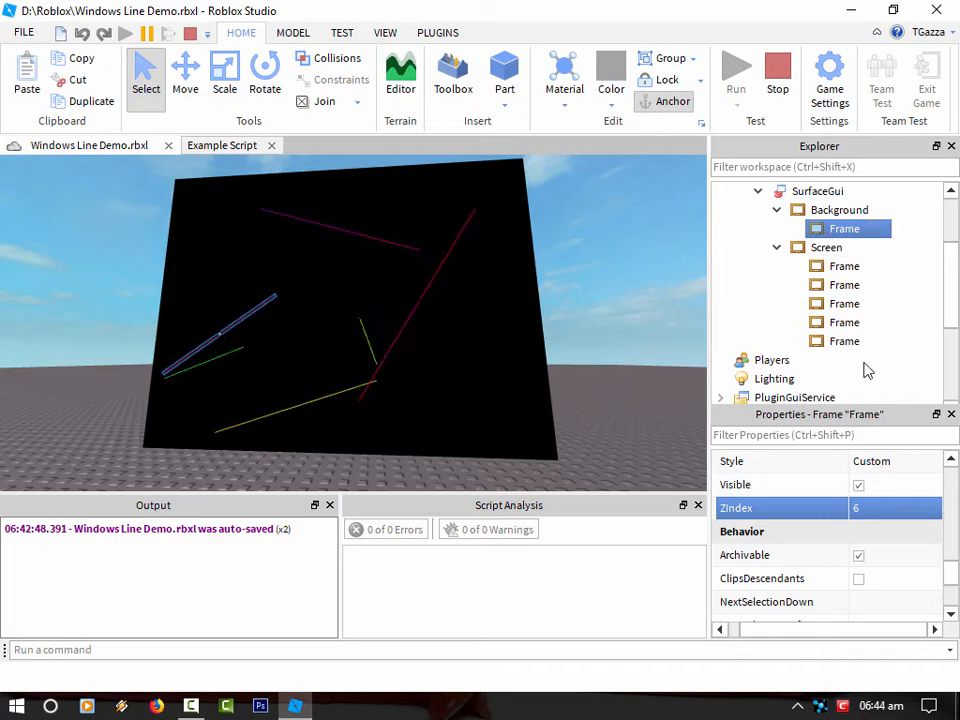
right_click(844, 228)
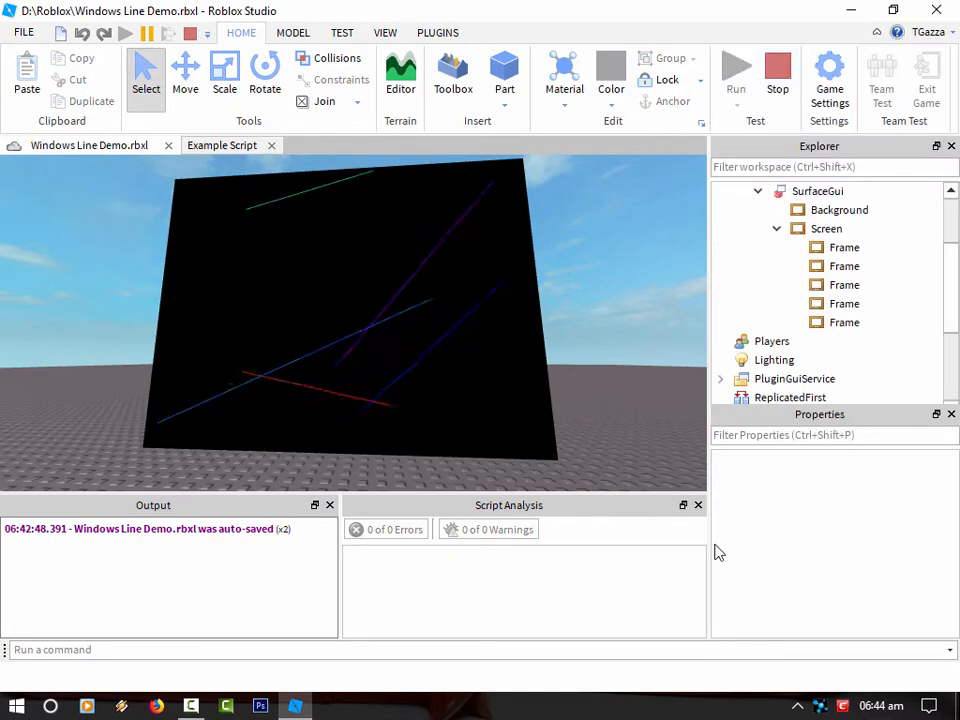
click(222, 144)
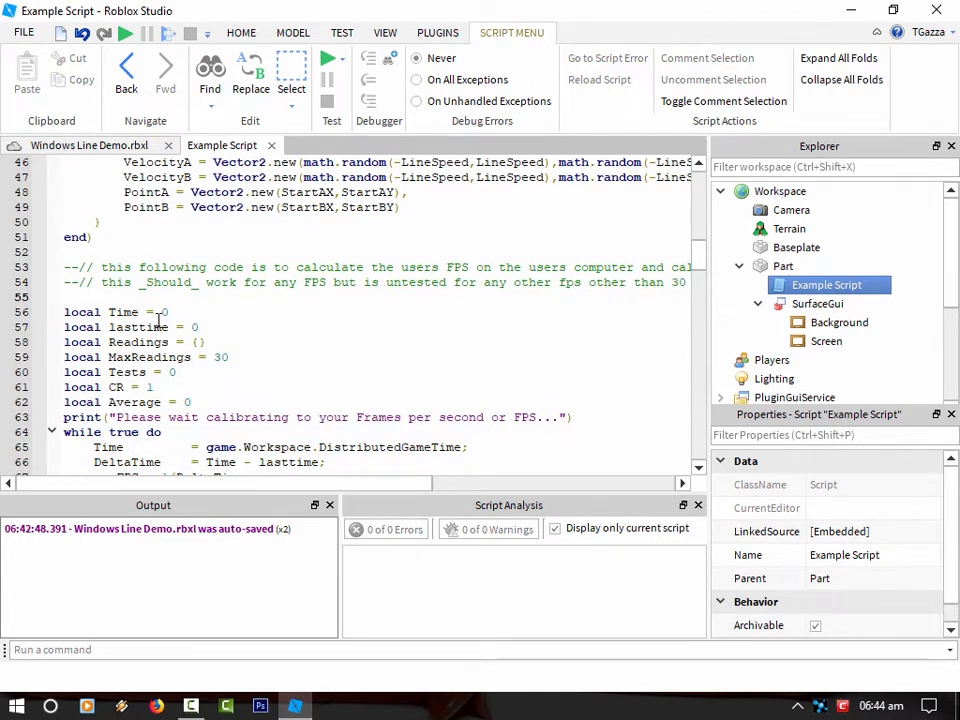
- Scroll through Example Script before running the line screensaver test
scroll(down, 3)
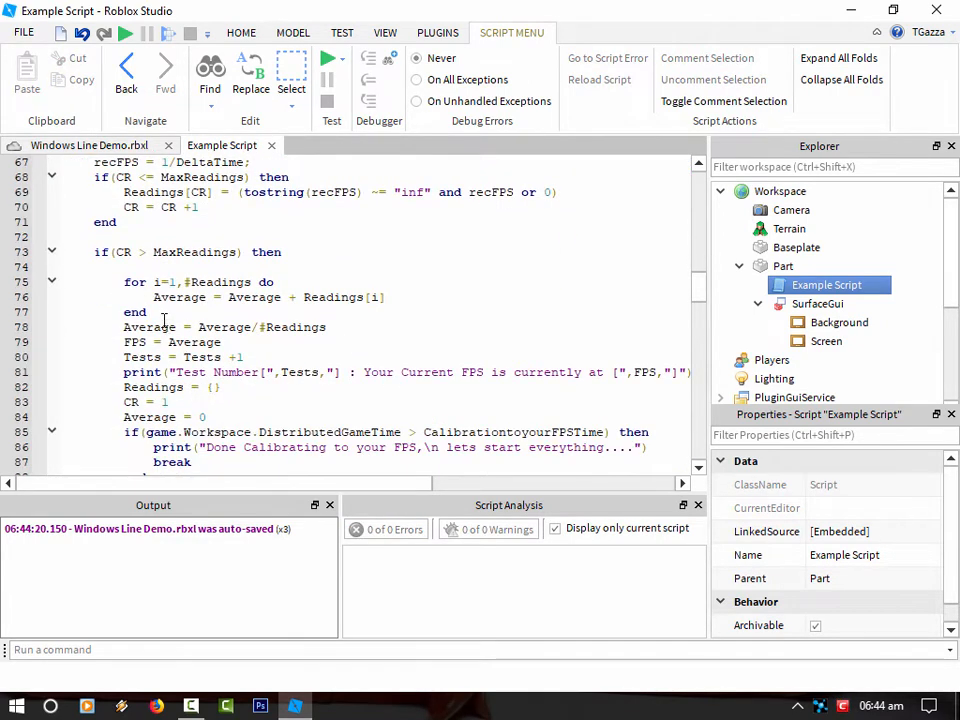
scroll(down, 3)
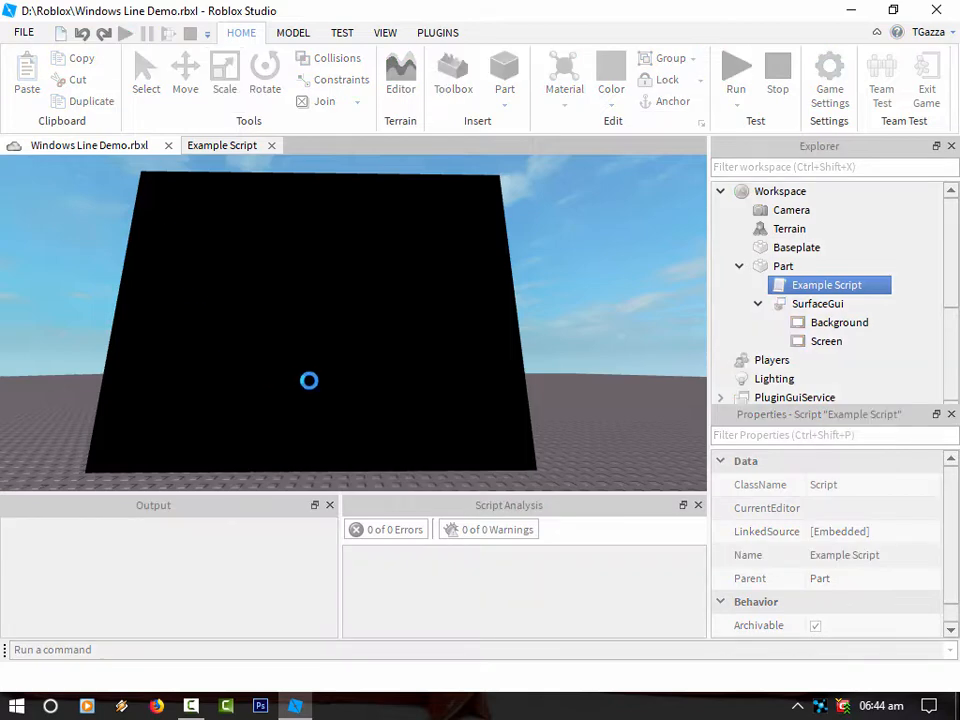
- Stop the test once calibration prints about 30 FPS
click(736, 68)
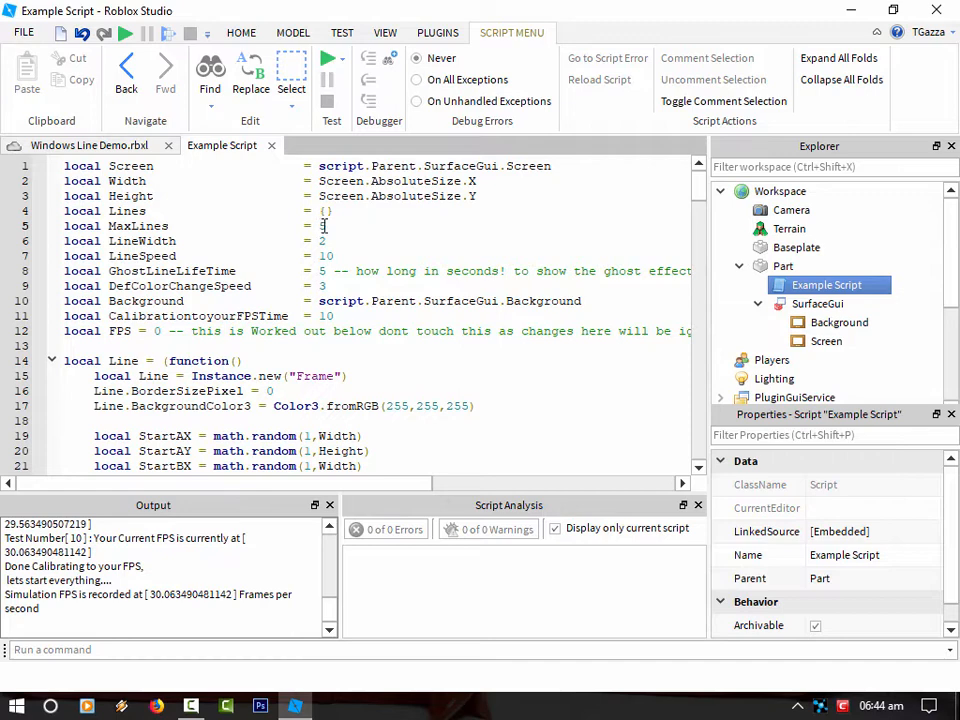
- Set MaxLines = 25, then adjust LineSpeed to 3 and GhostLineLifeTime to 1
text(25)
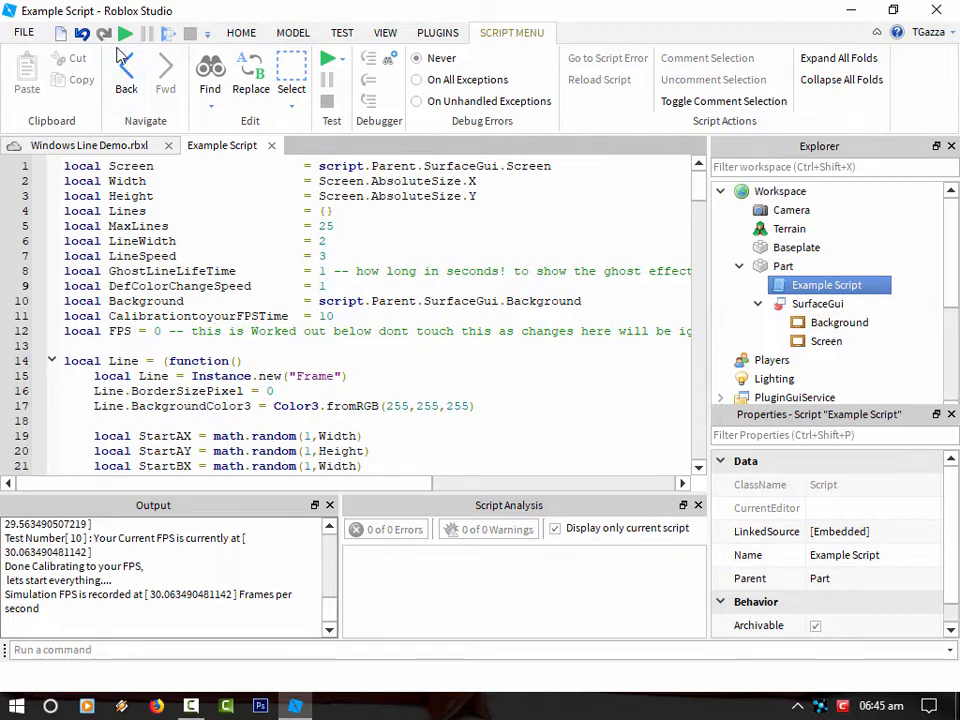
click(322, 284)
text(5)
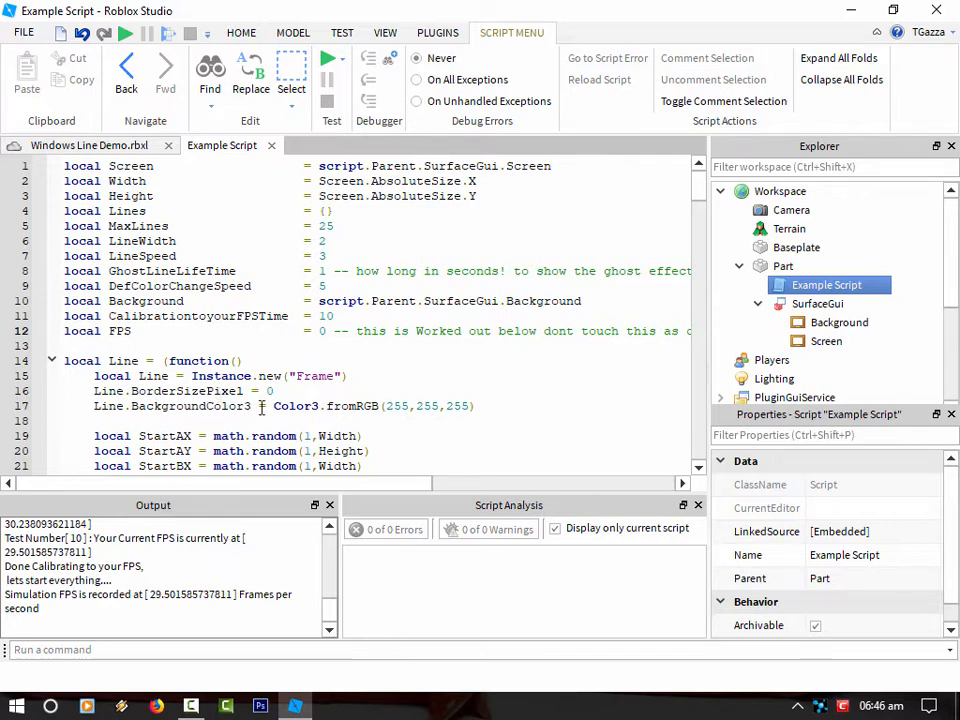
mouse_move(368, 400)
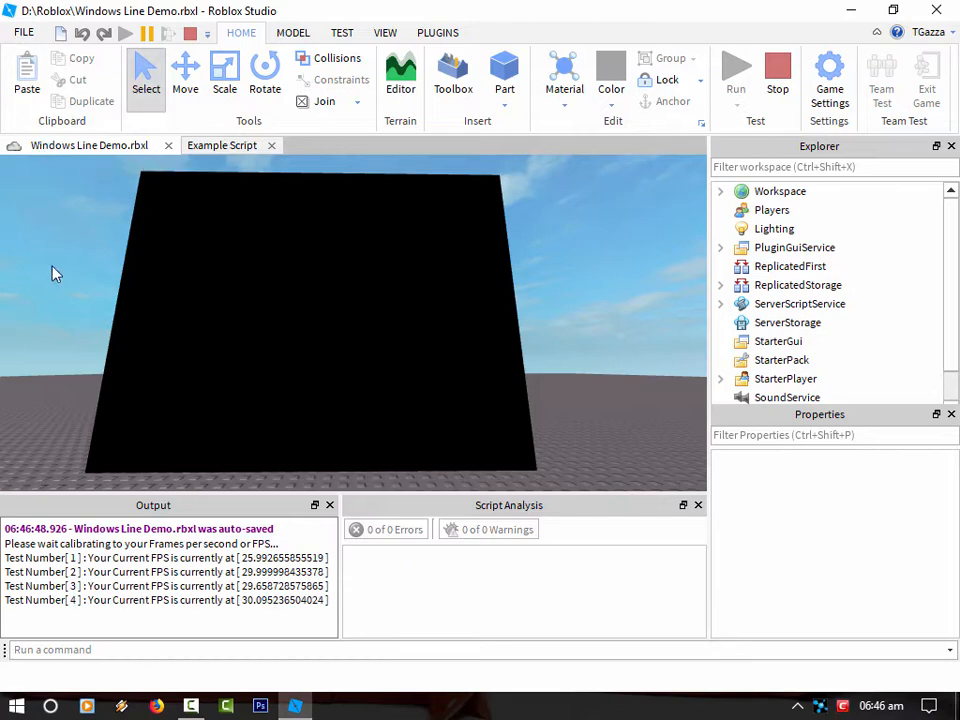
- Watch the rainbow lines draw, then return to the Example Script code view
scroll(down, 3)
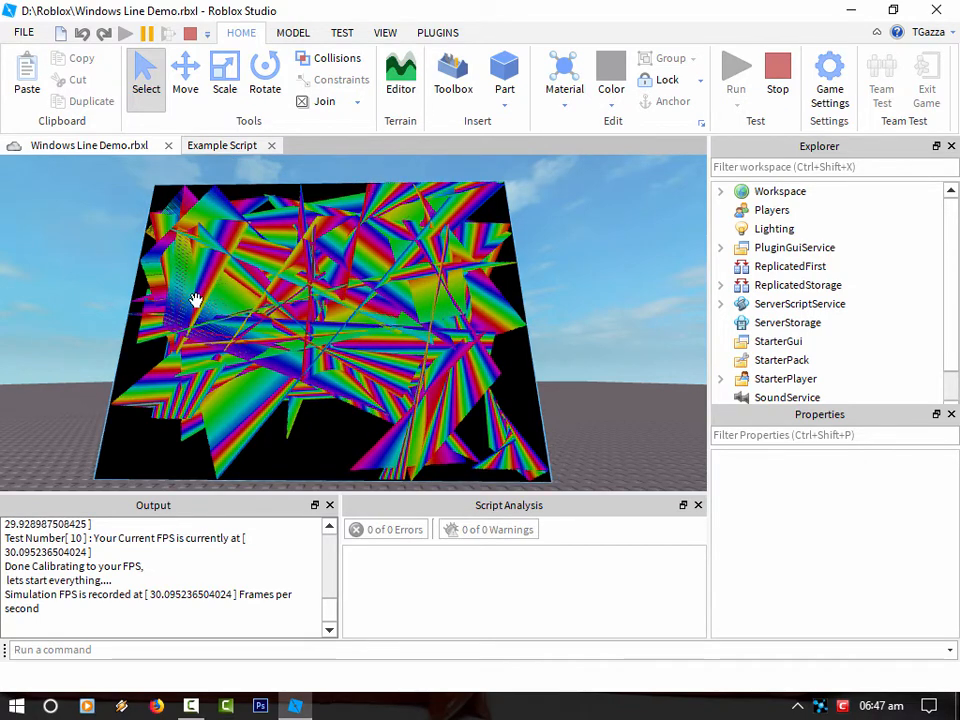
click(222, 144)
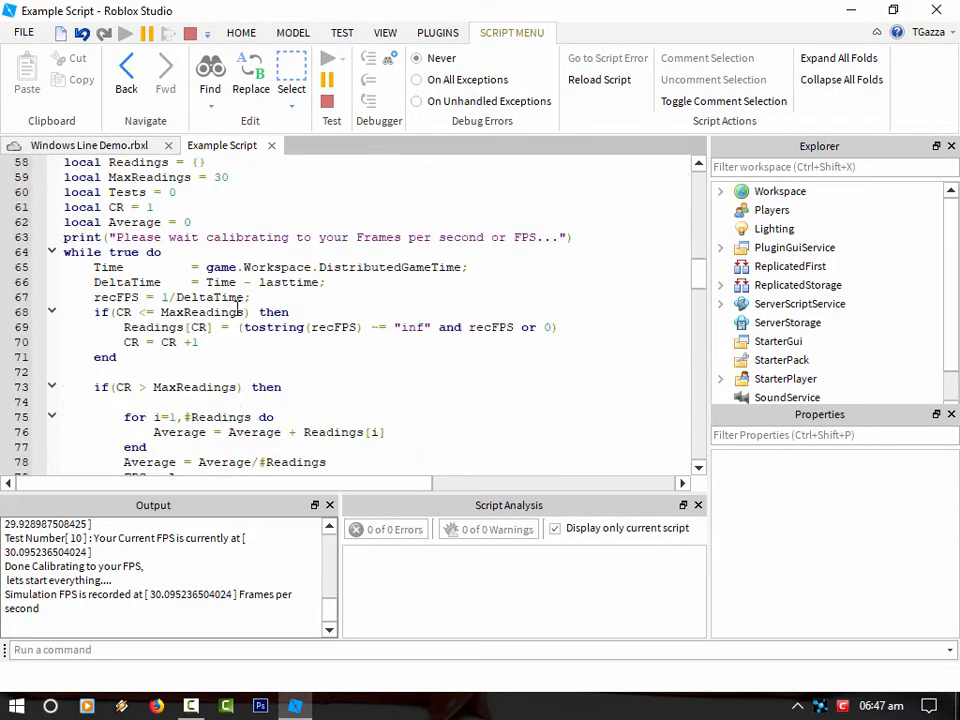
- Review the line update code, highlighting the Color3.fromHSV colour call and the line-creation block
scroll(down, 3)
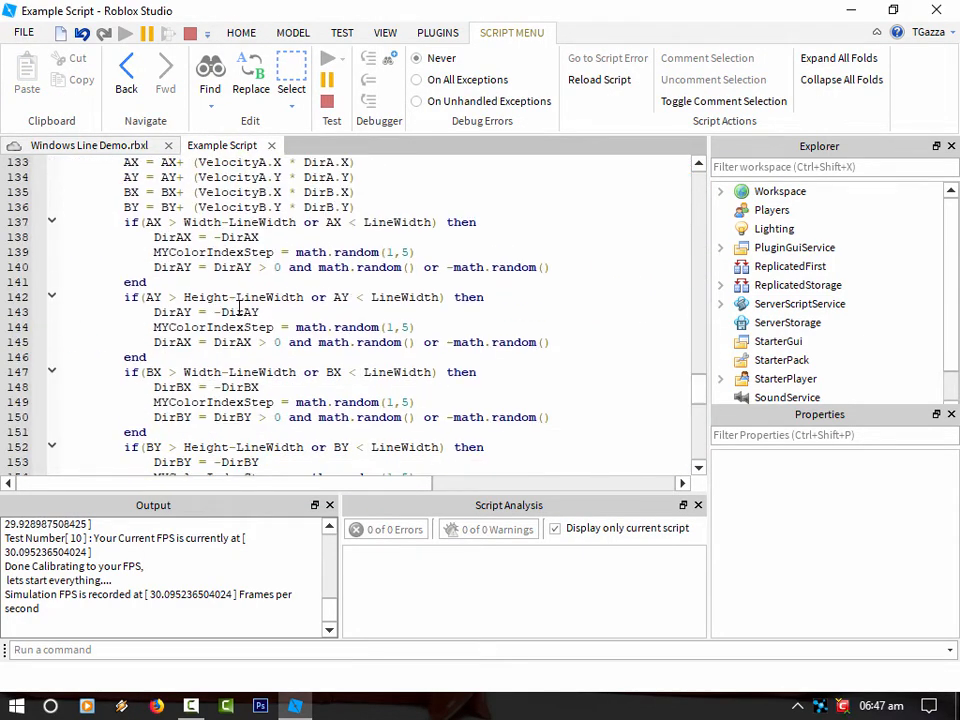
scroll(up, 3)
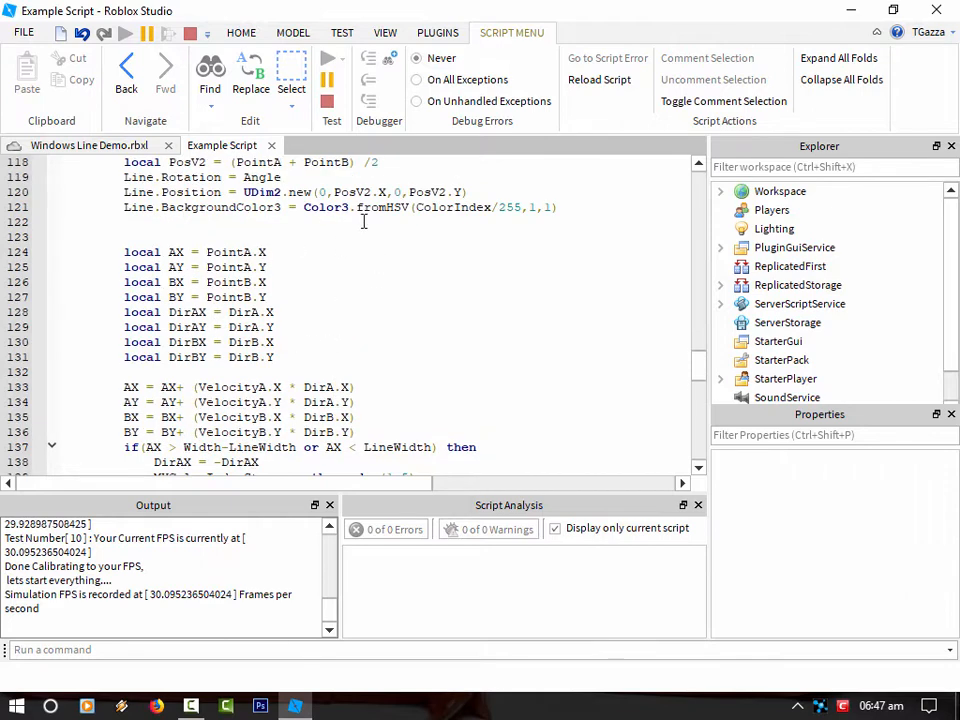
double_click(380, 296)
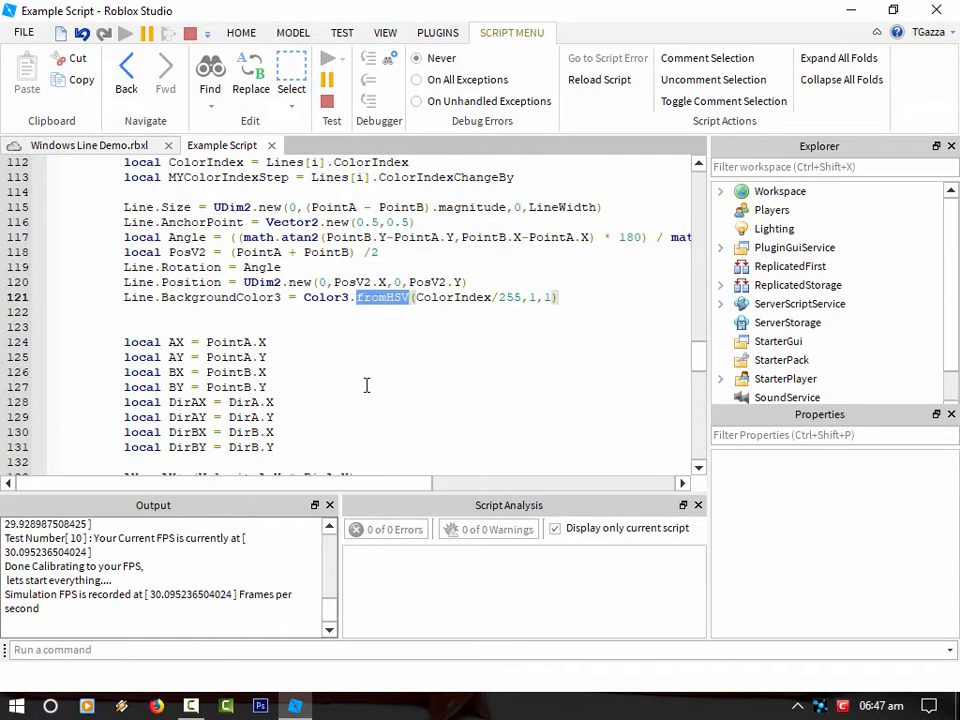
mouse_move(404, 308)
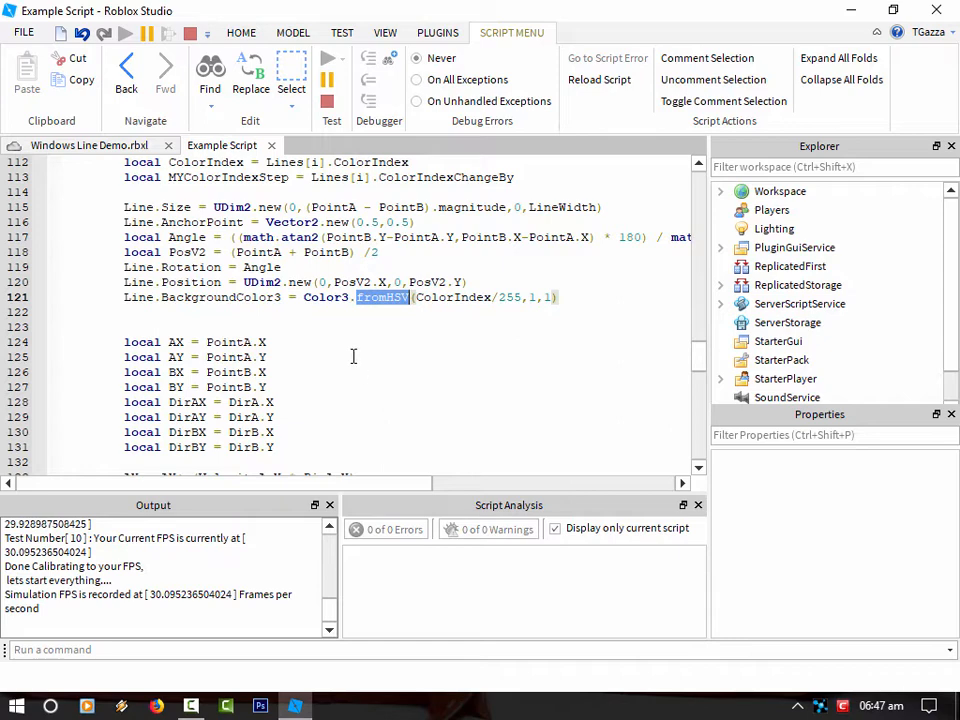
scroll(down, 3)
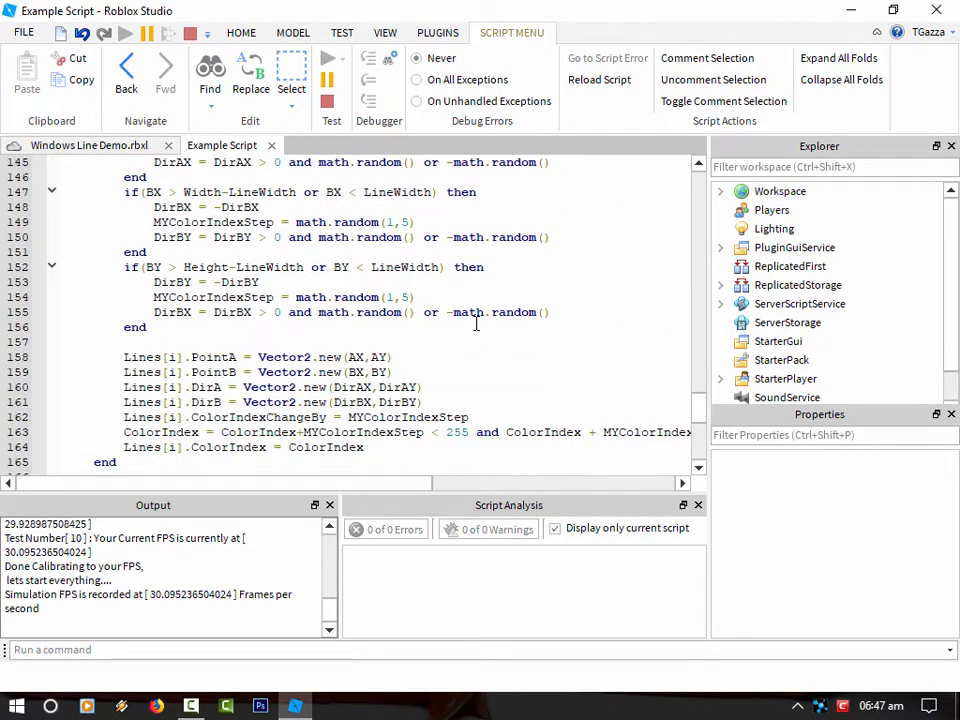
scroll(down, 3)
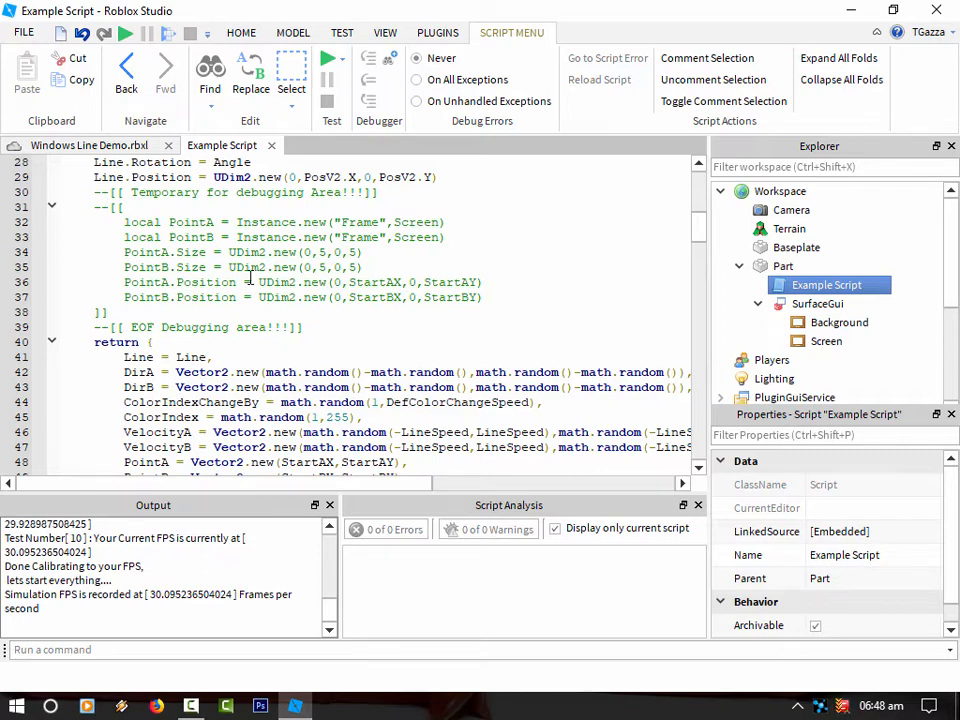
click(826, 340)
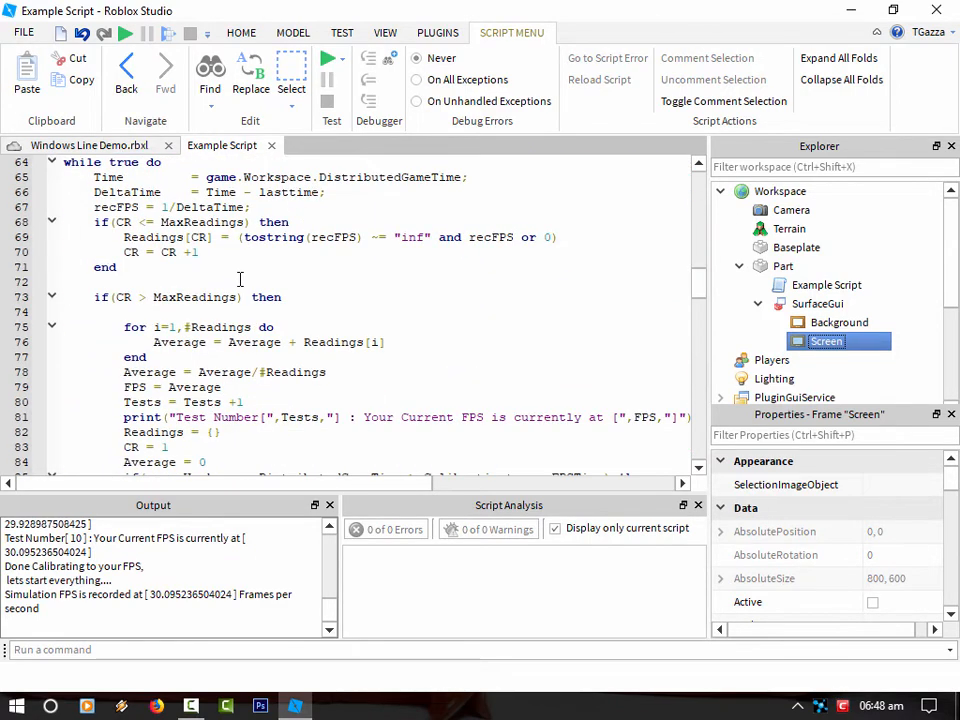
scroll(down, 3)
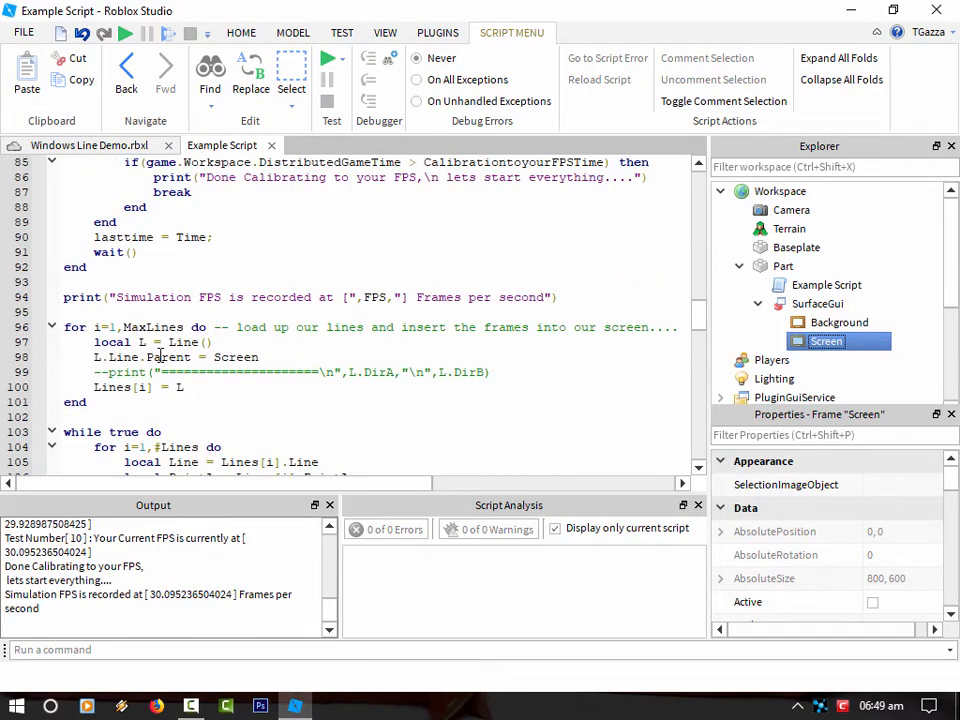
scroll(up, 3)
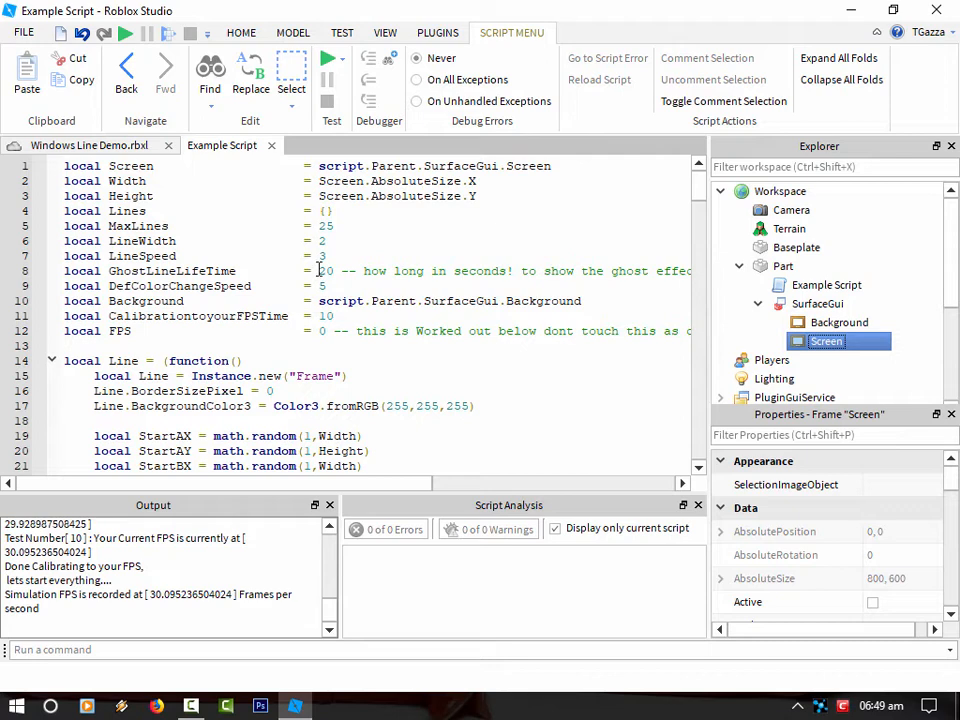
- Set GhostLineLifeTime to 0 in the script settings and start a new play-test
double_click(324, 224)
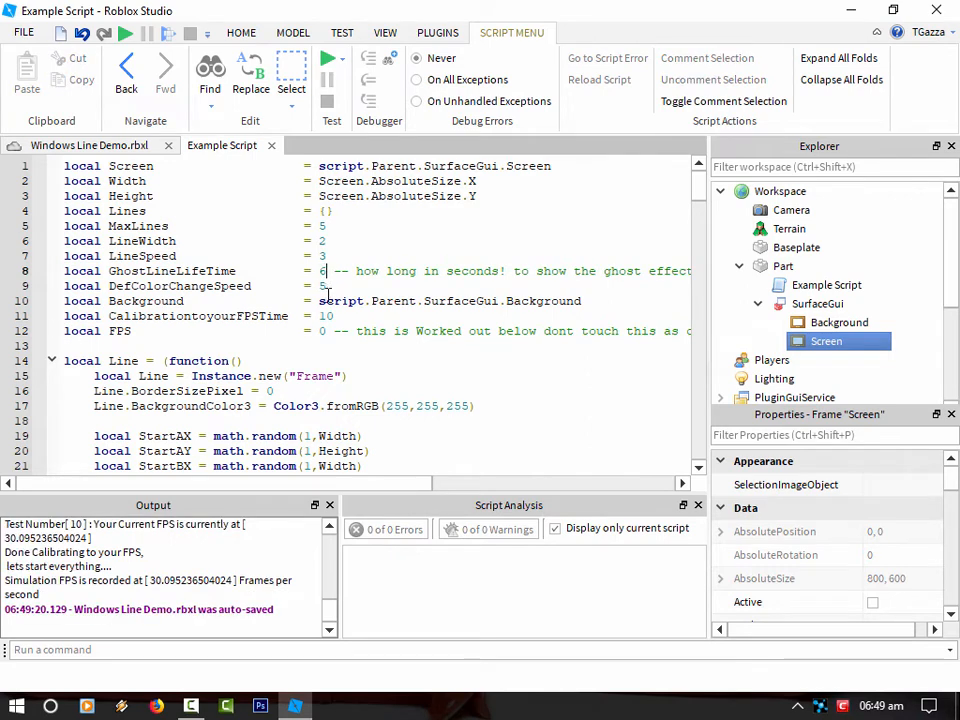
text(0)
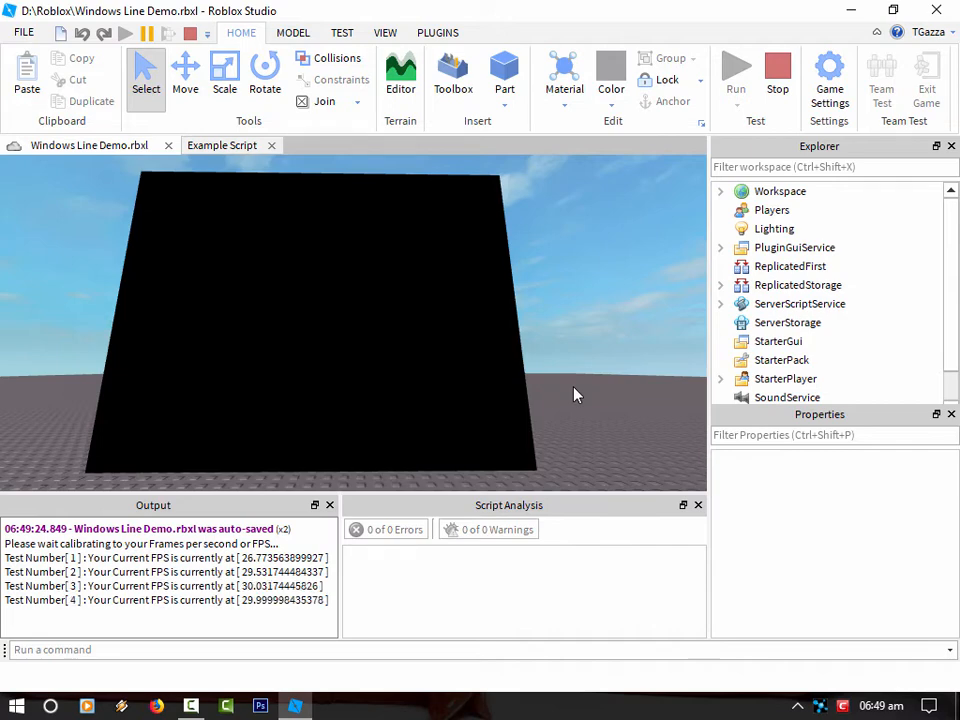
scroll(down, 3)
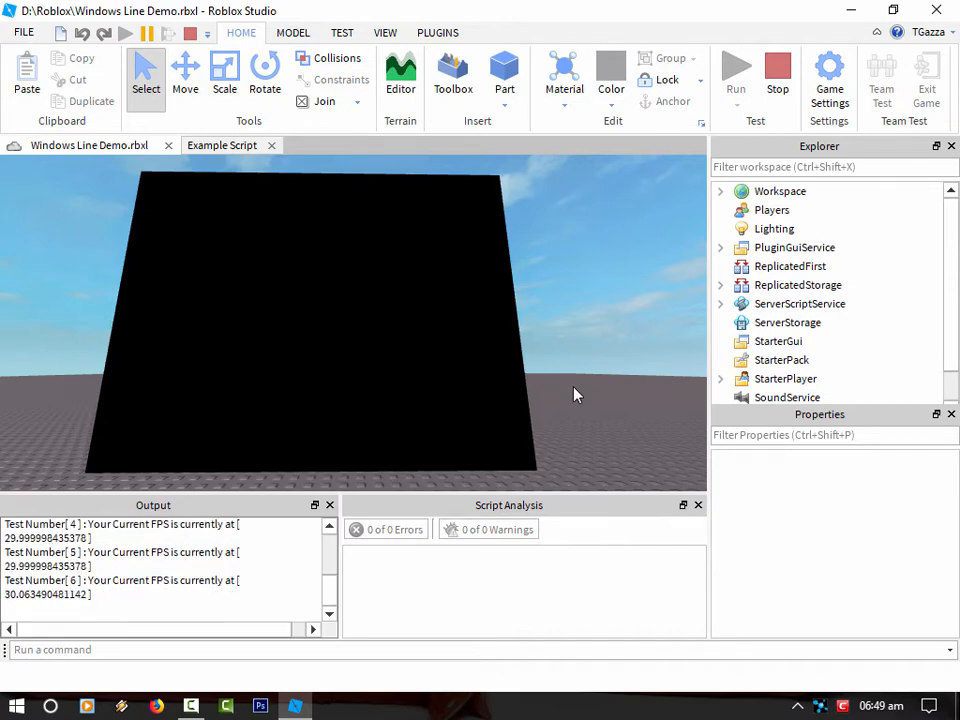